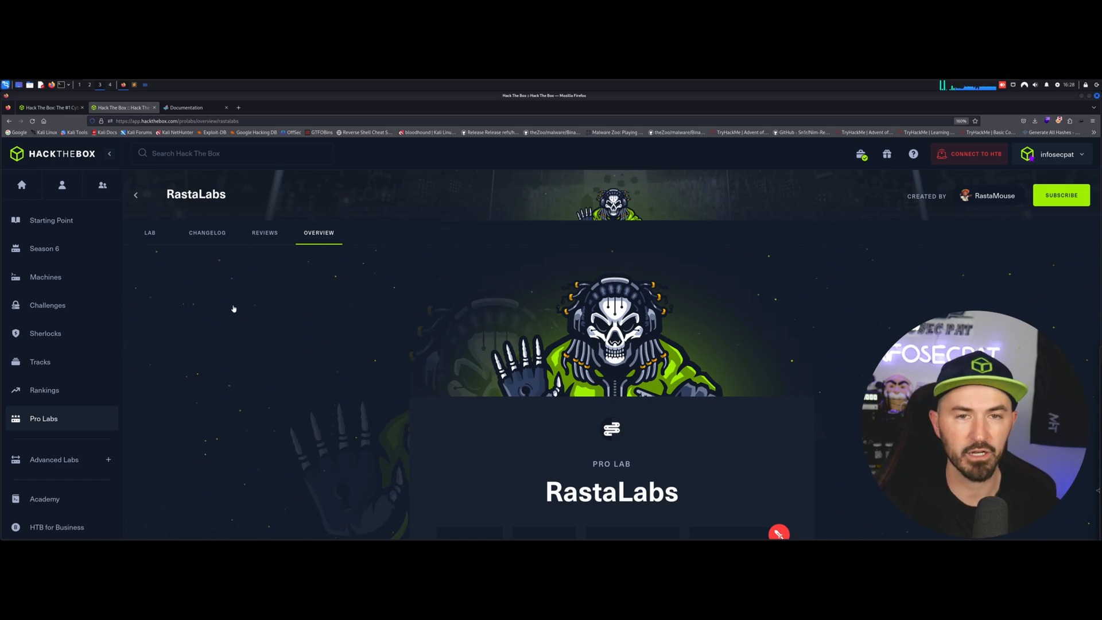
pyautogui.moveTo(137, 265)
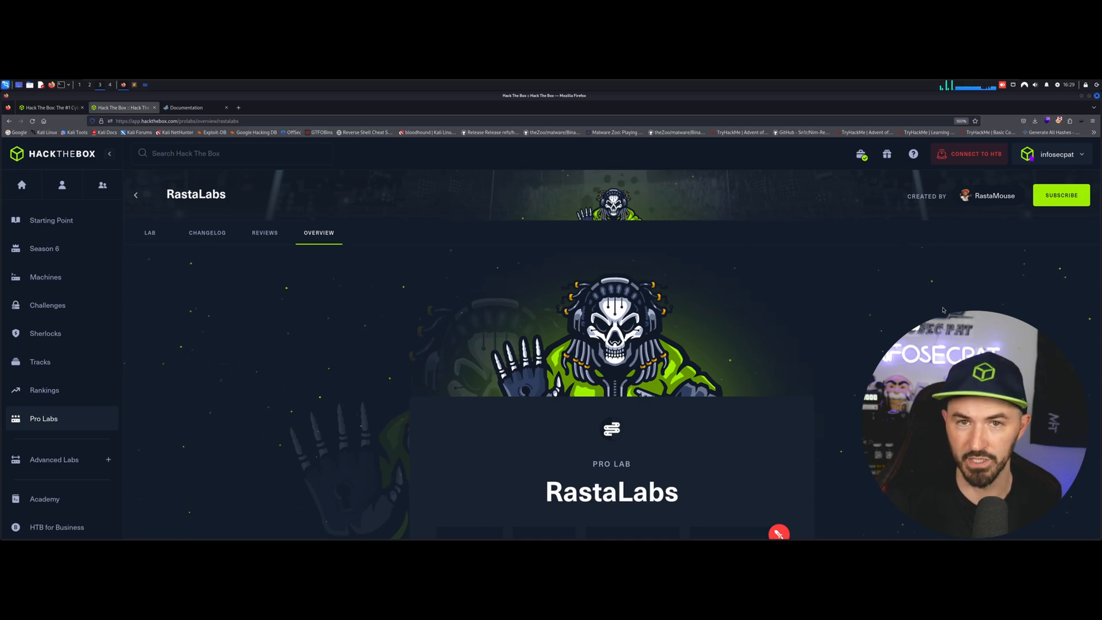
# Scroll the RastaLabs overview to the Pro Labs Bundle prices, then return to the catalog
pyautogui.scroll(-3)
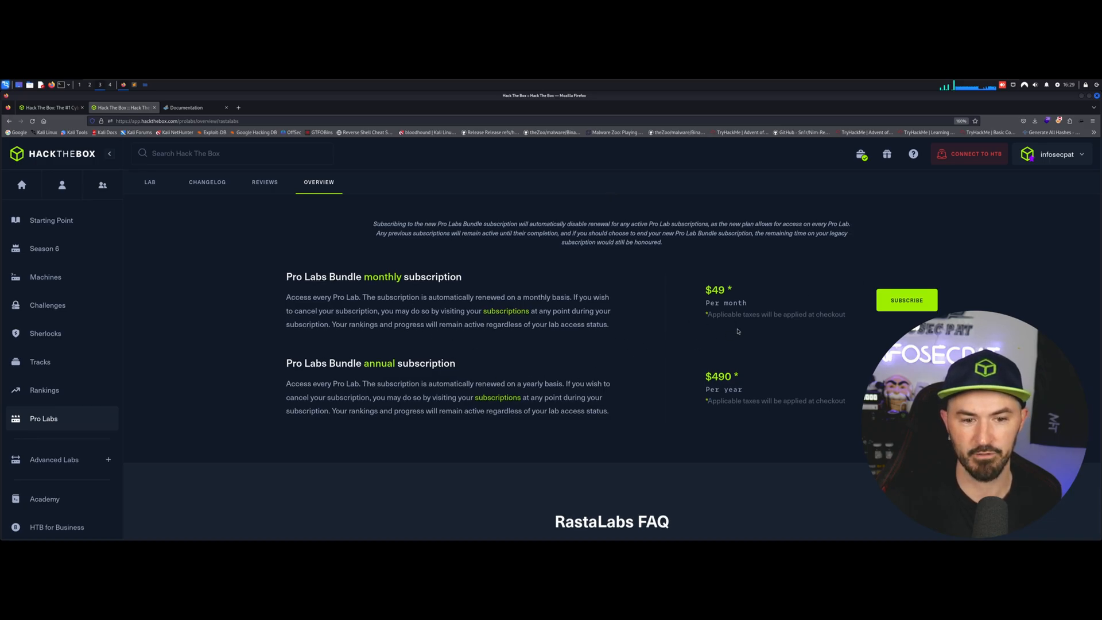
pyautogui.scroll(-3)
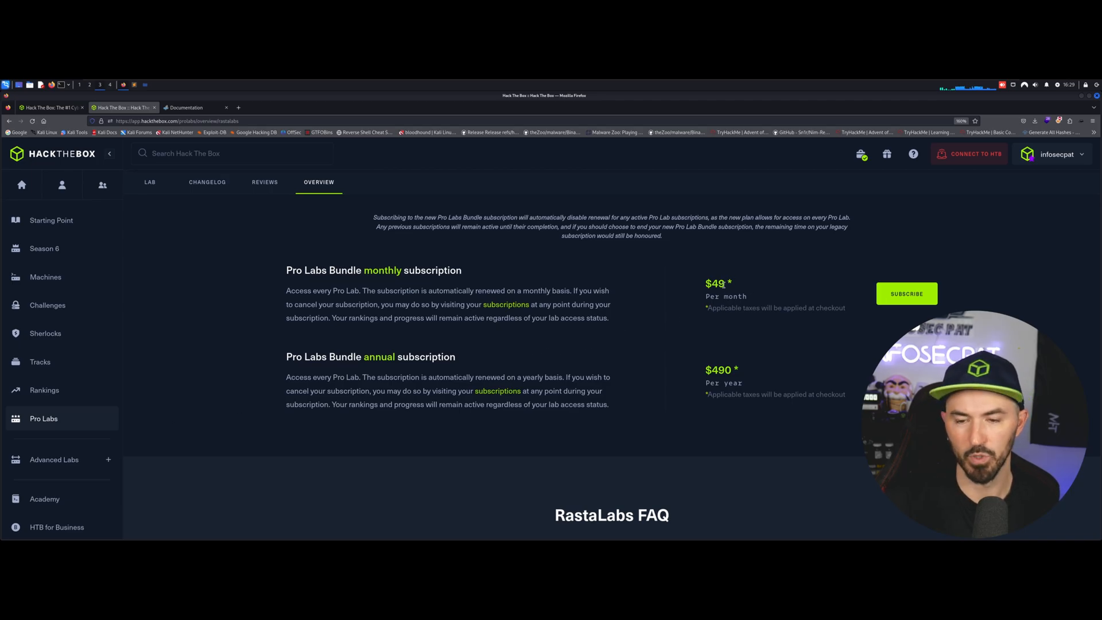
pyautogui.doubleClick(715, 283)
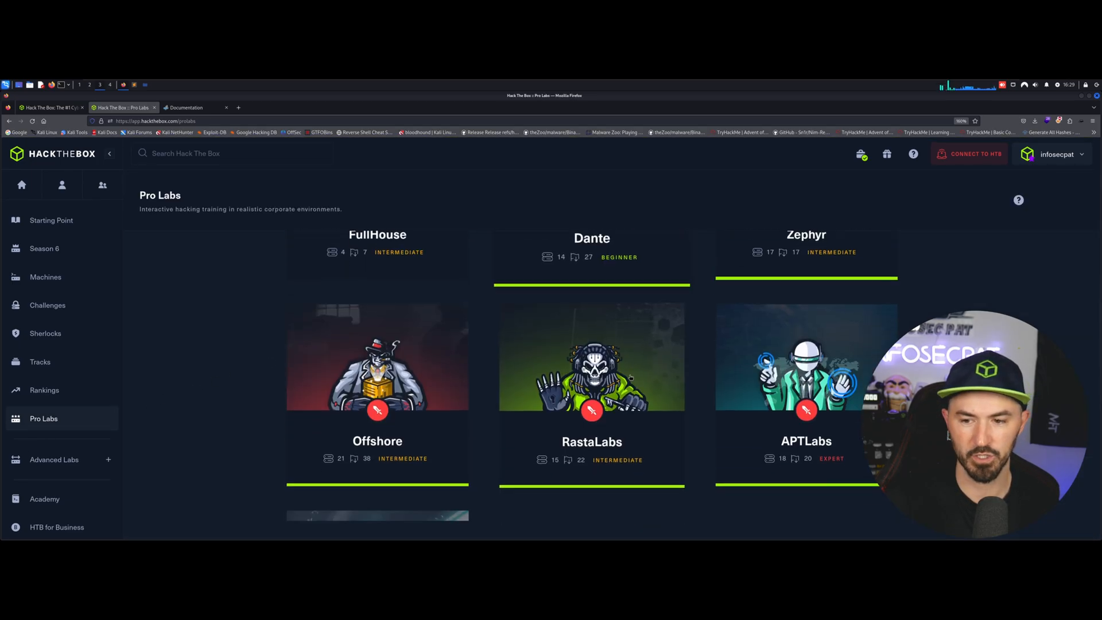
# Scroll the Pro Labs catalog down to the RastaLabs card
pyautogui.scroll(-3)
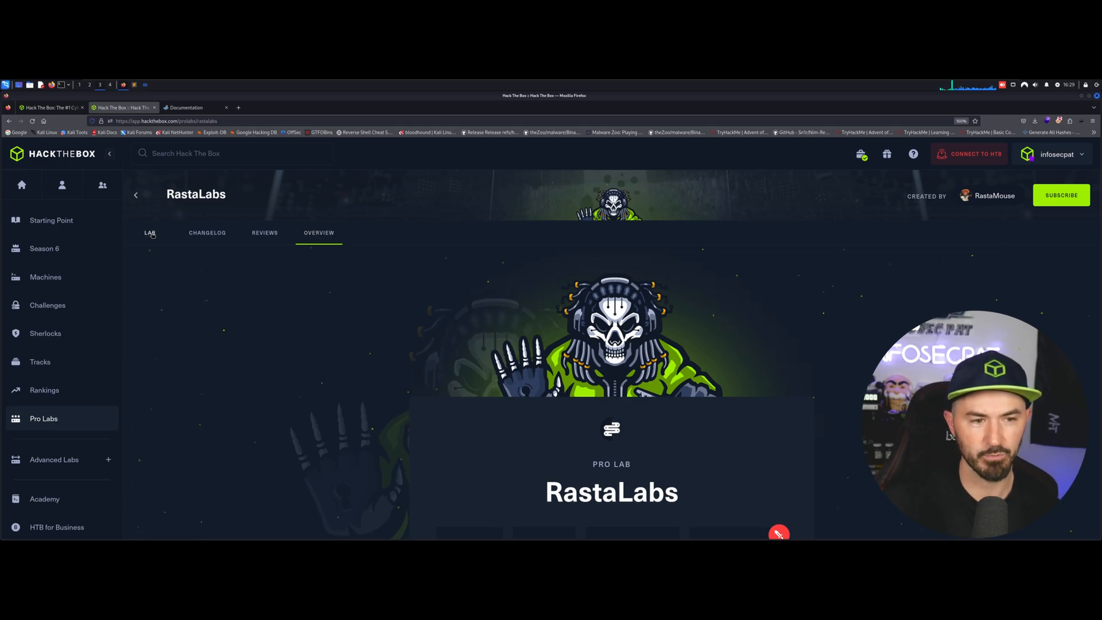
# Switch to the LAB progress view and scroll through the owned RastaLabs stages
pyautogui.click(150, 232)
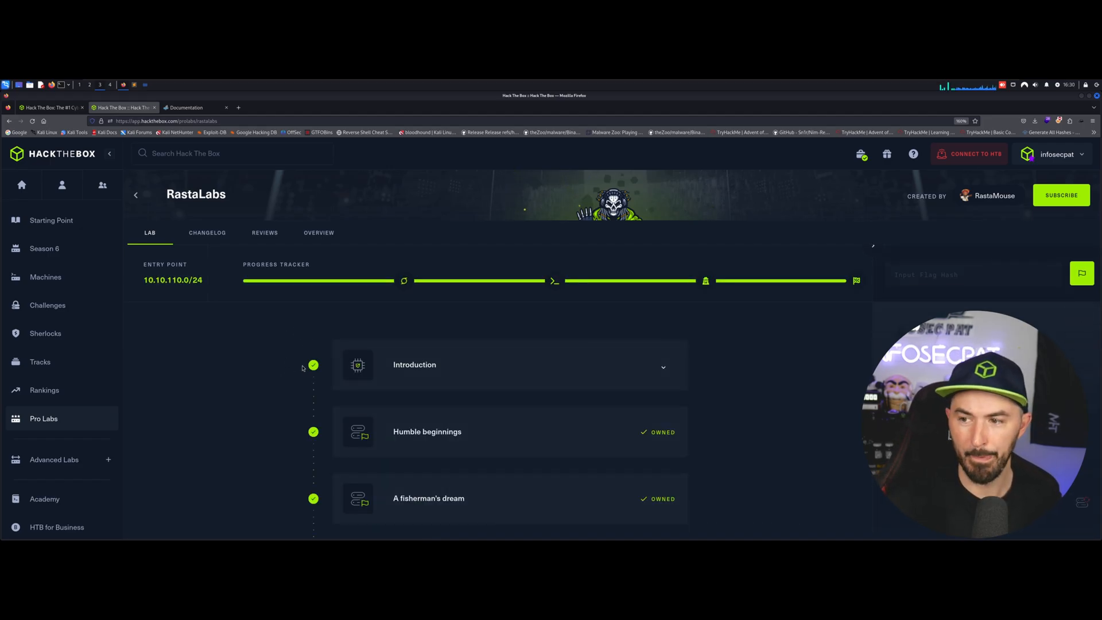
pyautogui.scroll(-3)
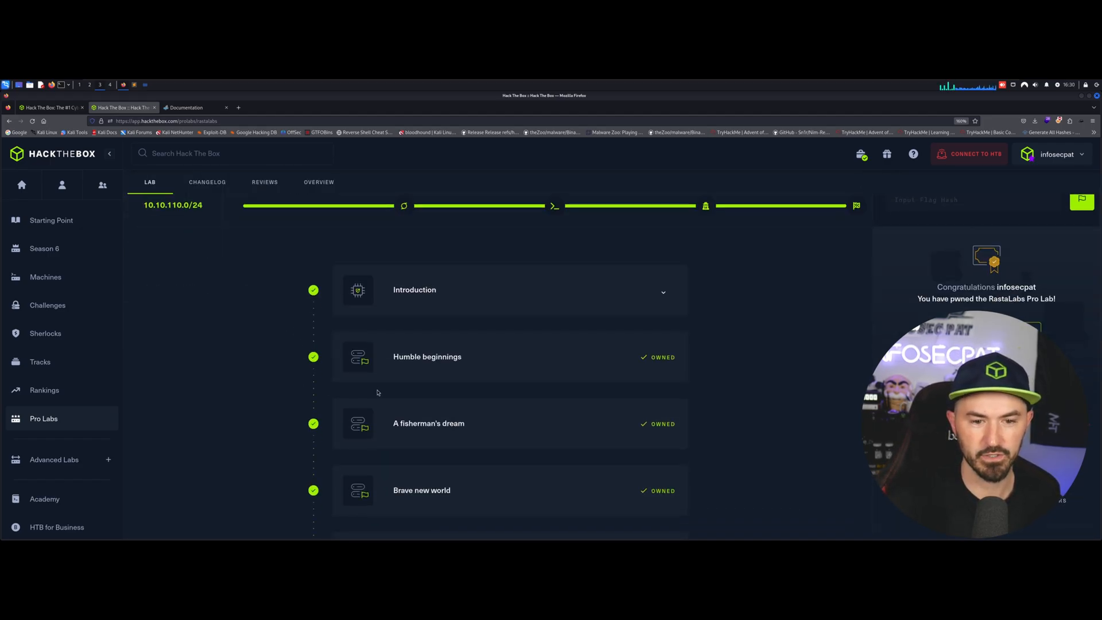
pyautogui.moveTo(492, 439)
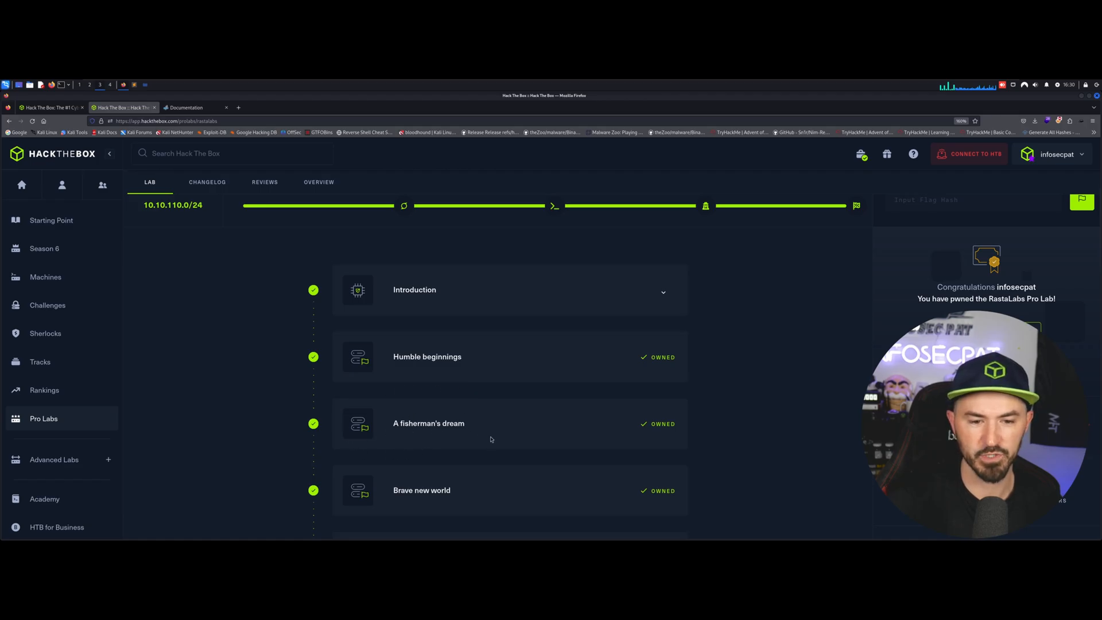
pyautogui.scroll(-3)
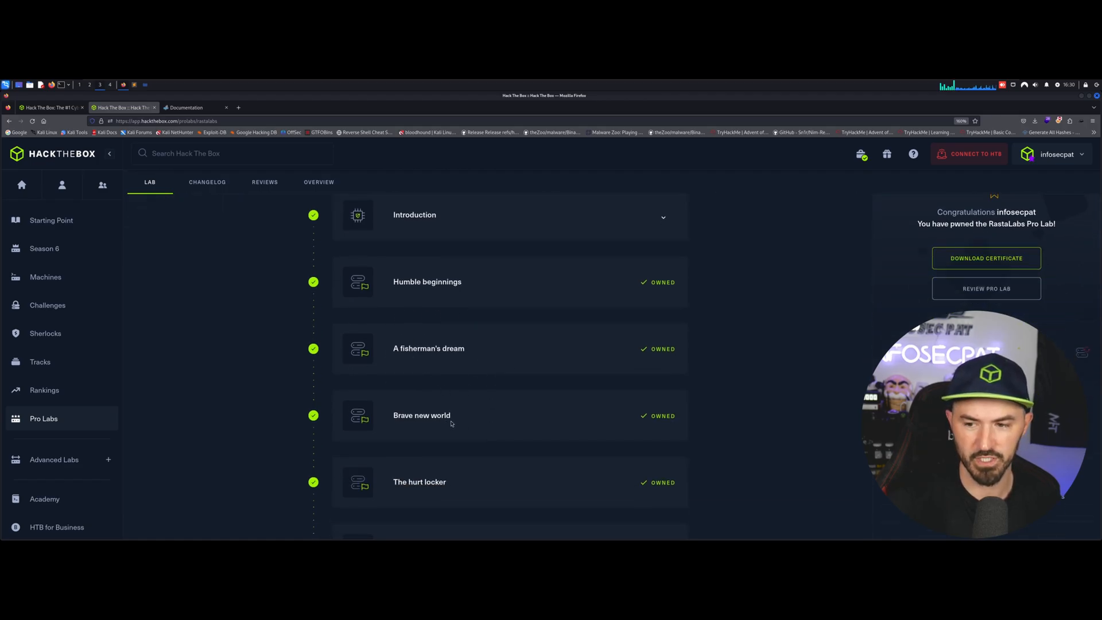
pyautogui.moveTo(282, 291)
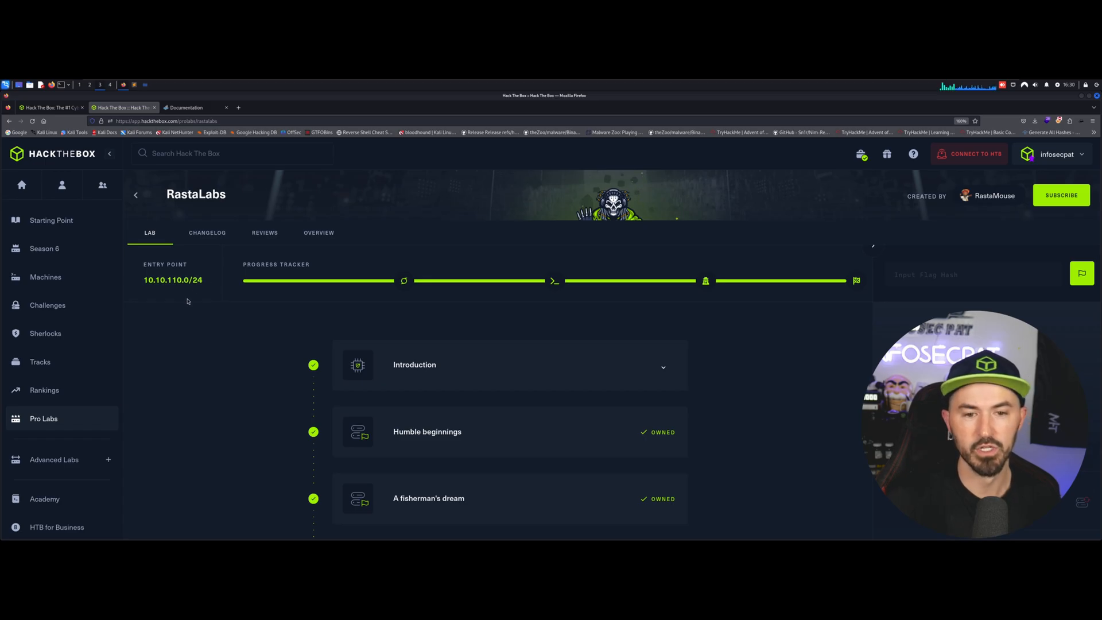
pyautogui.moveTo(171, 314)
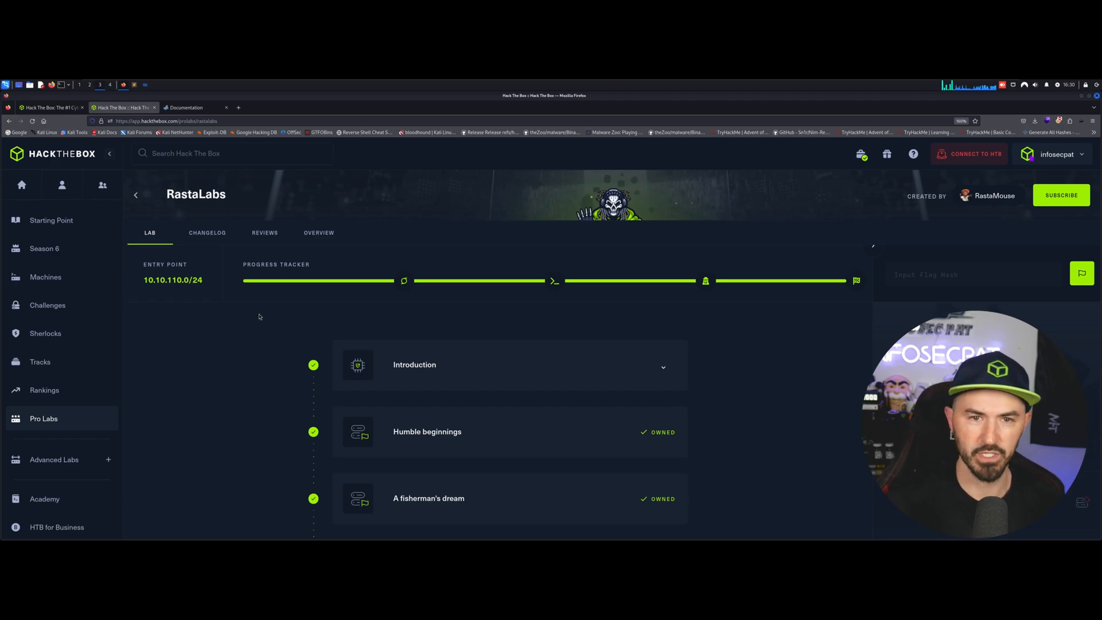
pyautogui.moveTo(294, 300)
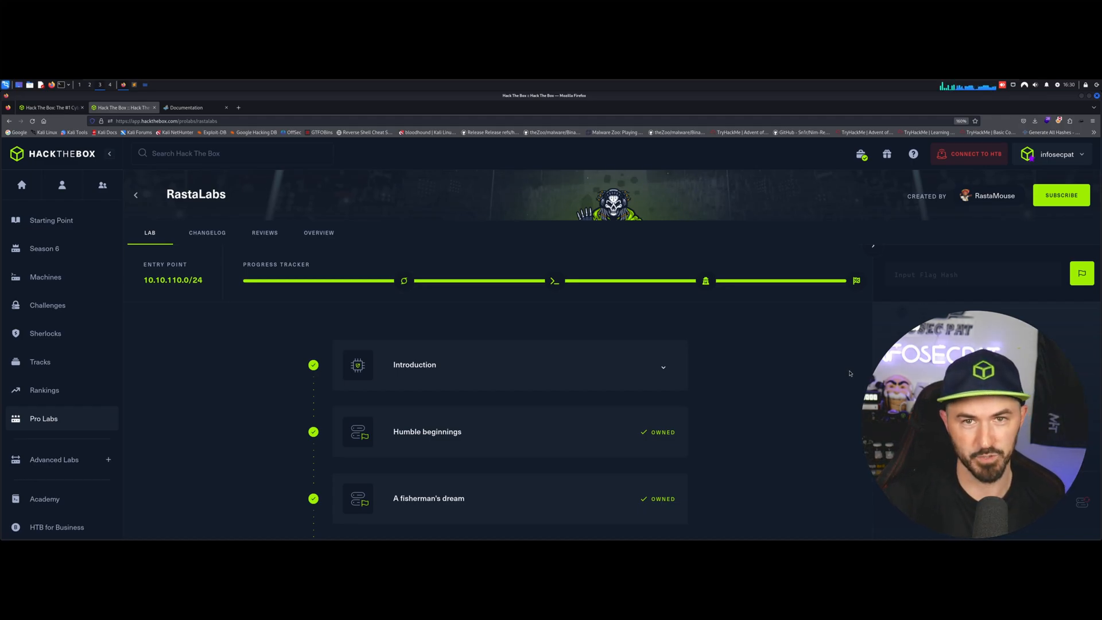
pyautogui.moveTo(802, 381)
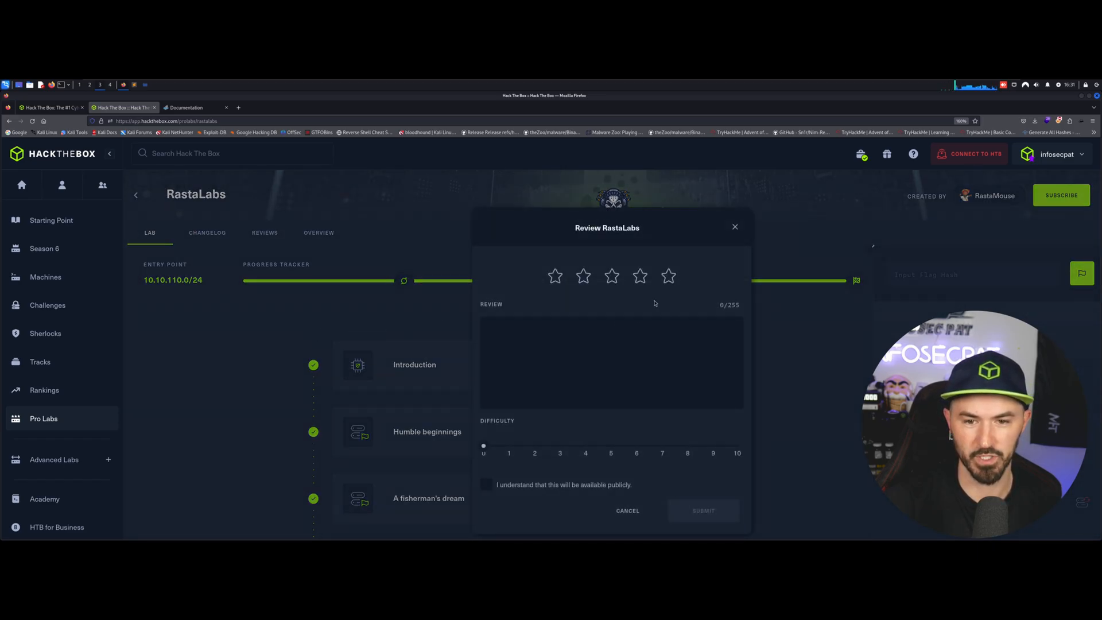
# Rate RastaLabs five stars and write 'It was great loved it and learned alot. Thanks'
pyautogui.click(668, 277)
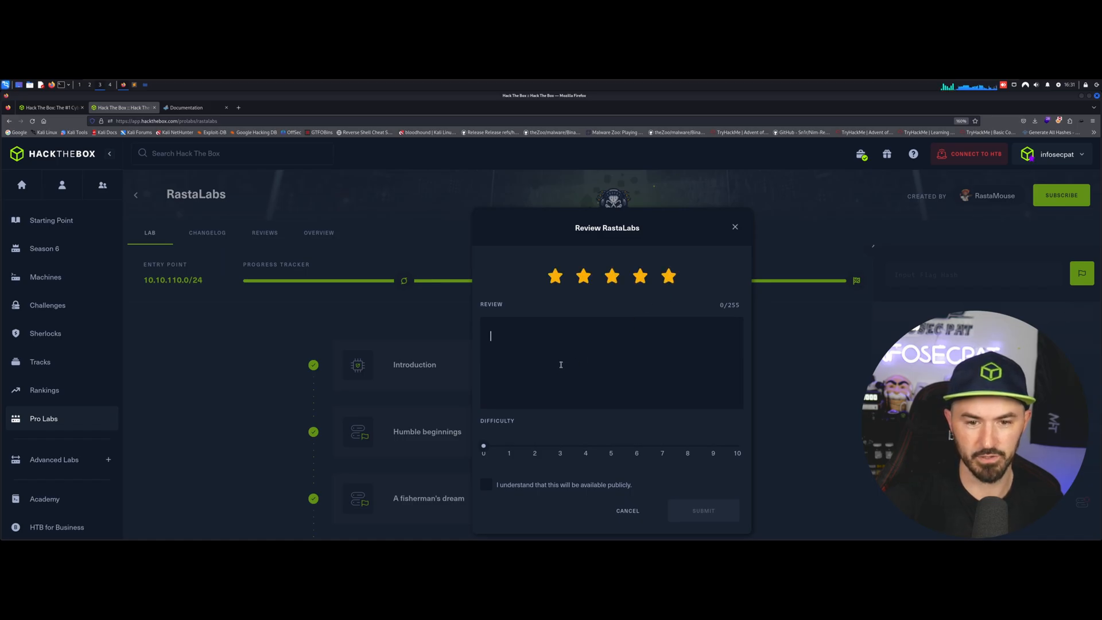
pyautogui.write('It was')
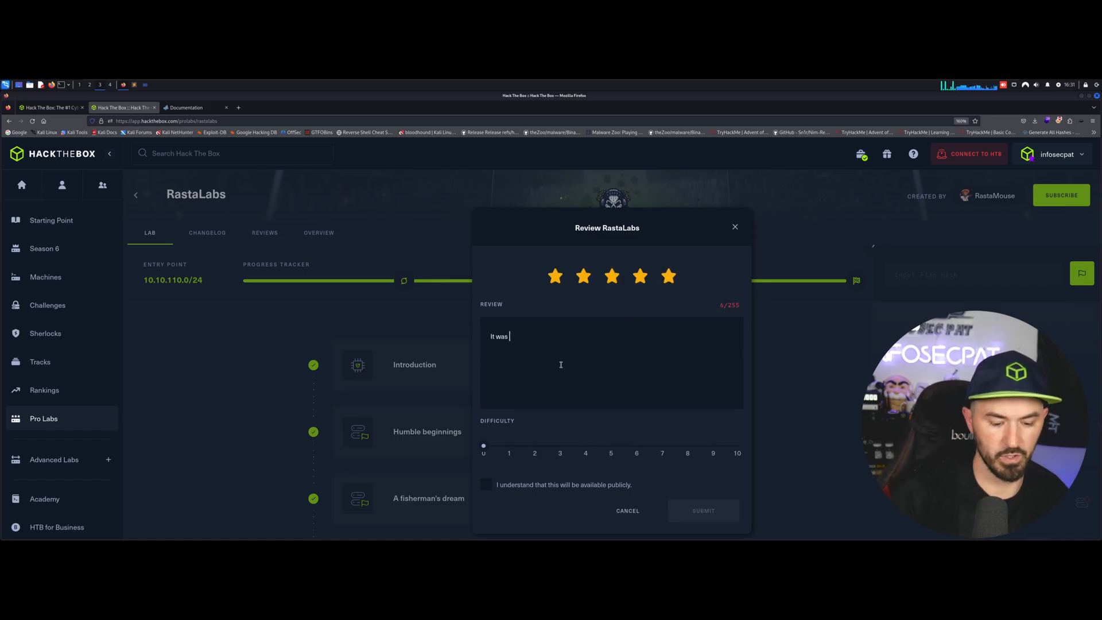
pyautogui.write('ge')
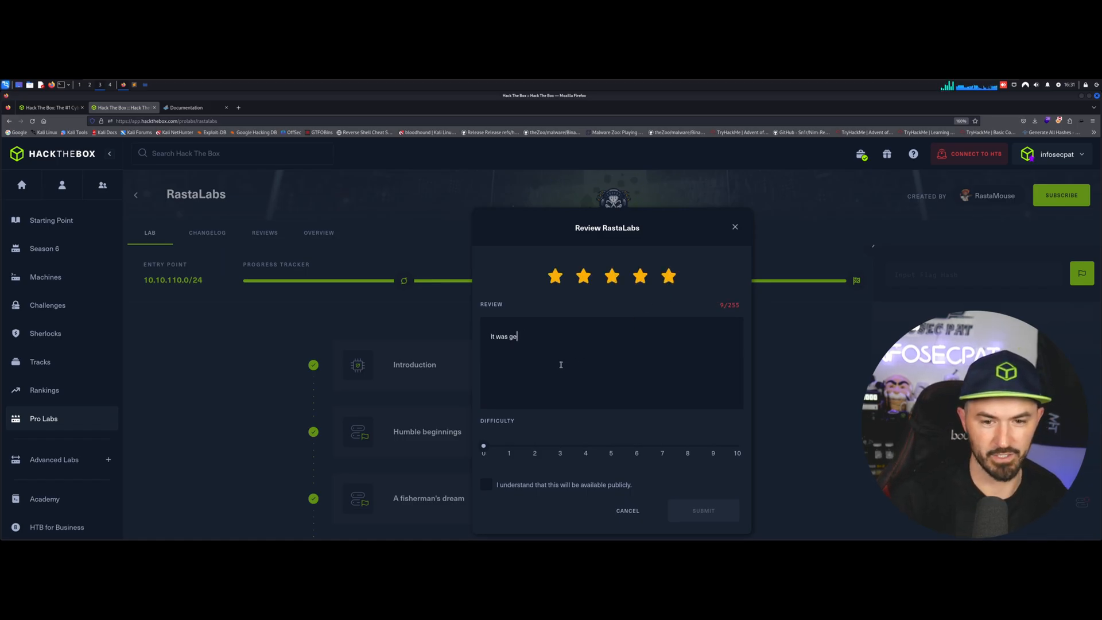
pyautogui.write('reat, I')
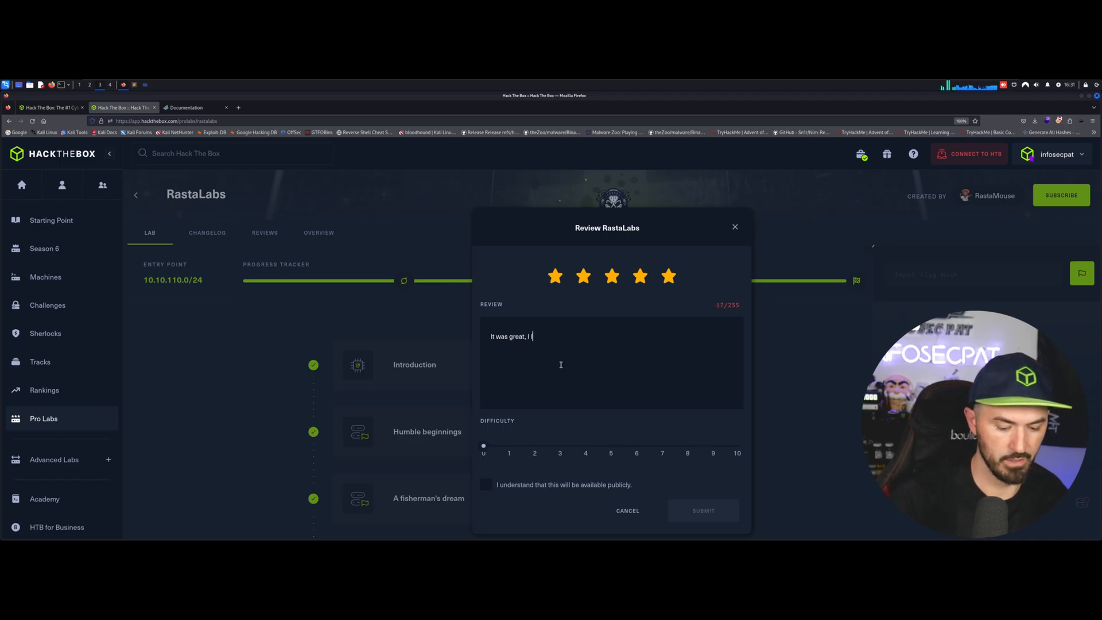
pyautogui.write('loved it and learned')
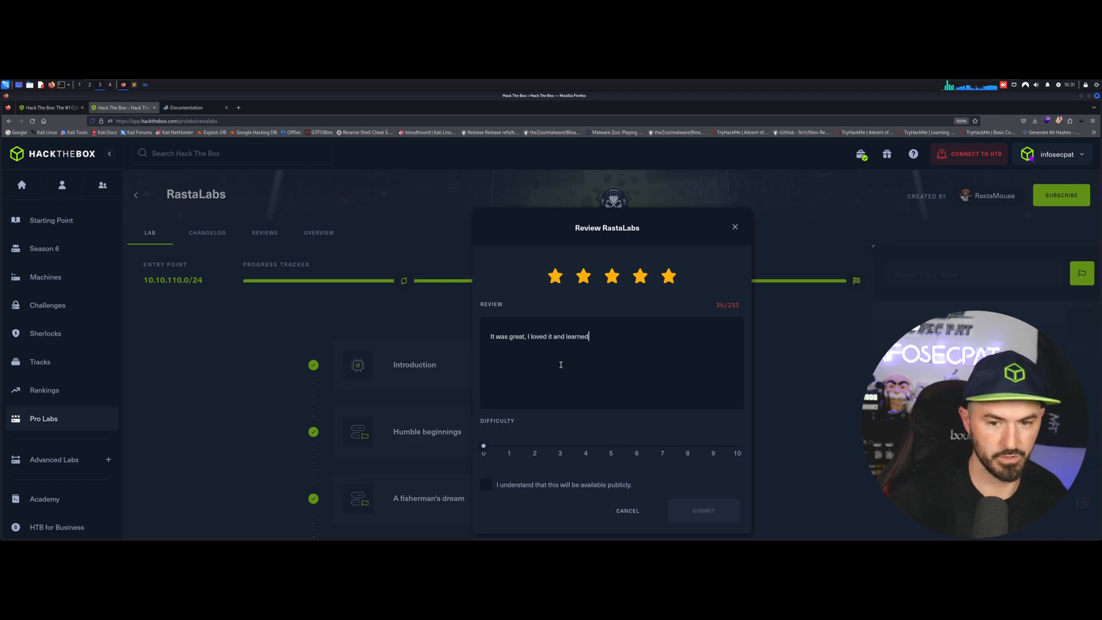
pyautogui.write('alot. Thanks')
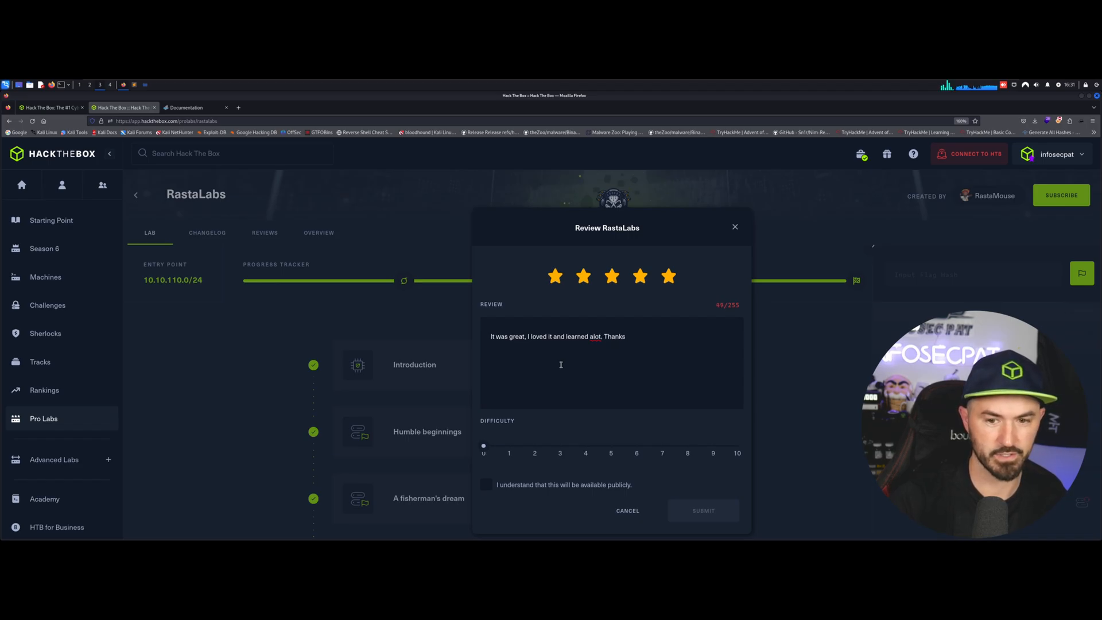
# Set difficulty to 7, acknowledge the review is public, add 'this lab', and submit
pyautogui.moveTo(483, 445); pyautogui.dragTo(538, 446)
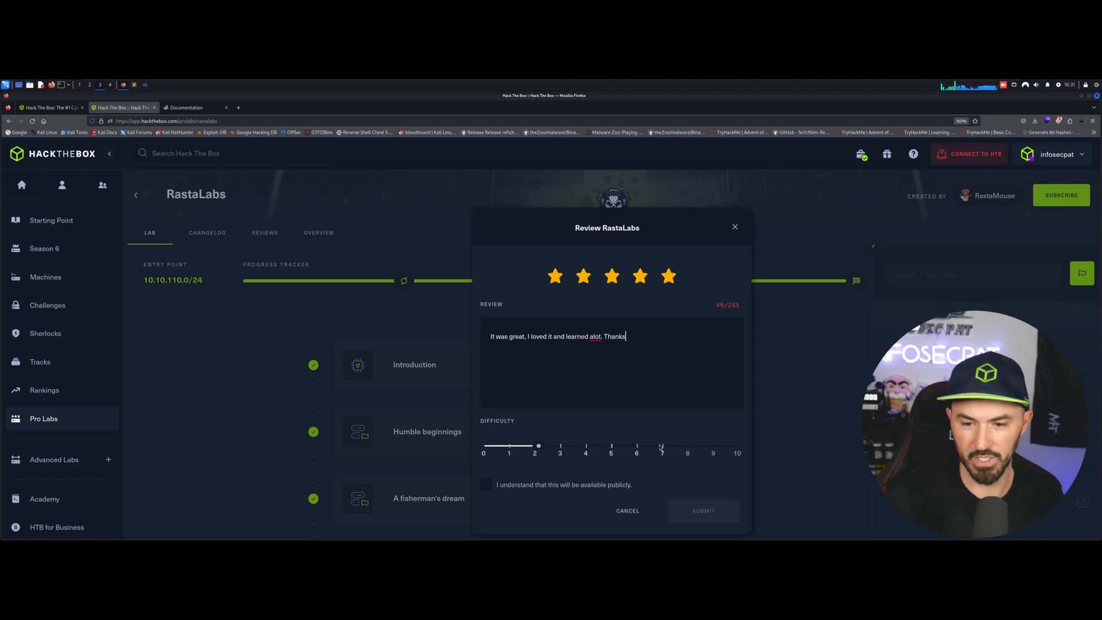
pyautogui.moveTo(539, 446); pyautogui.dragTo(661, 446)
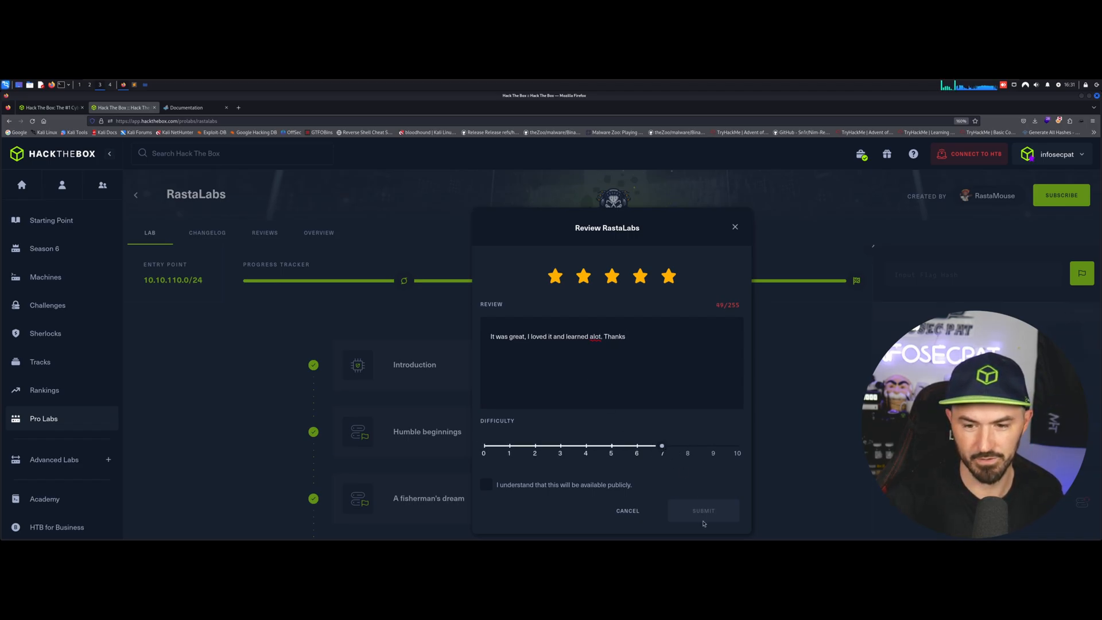
pyautogui.click(487, 485)
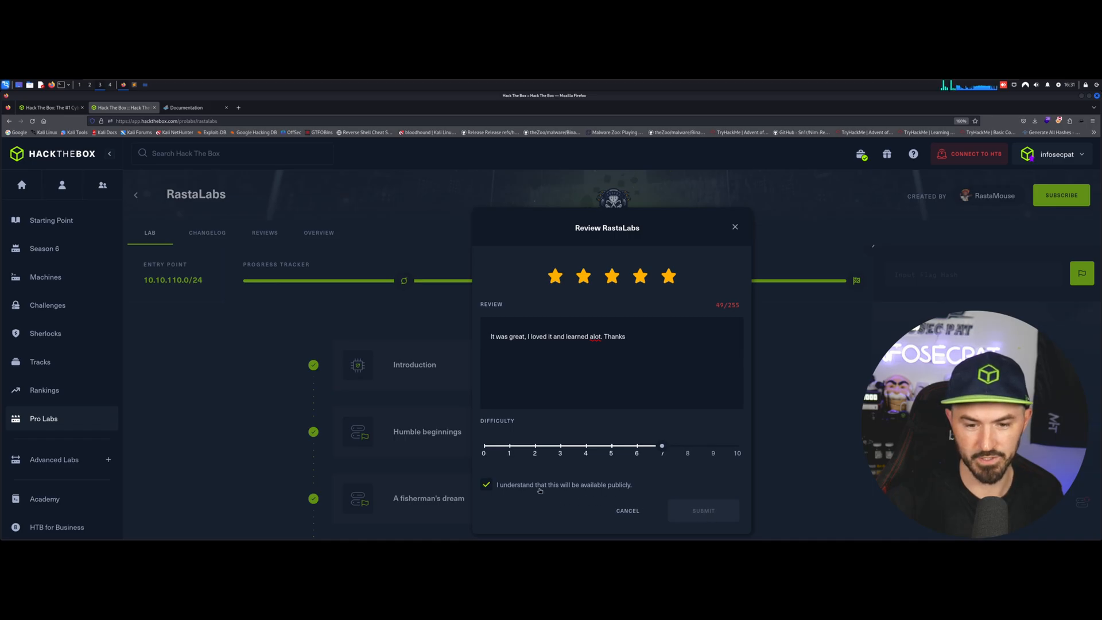
pyautogui.moveTo(705, 484)
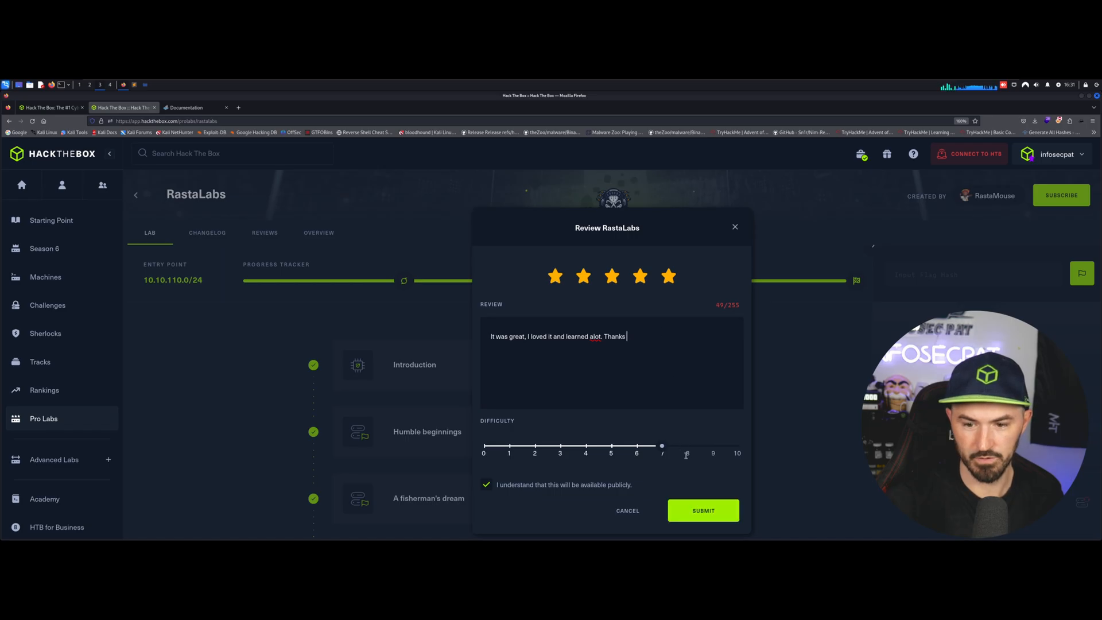
pyautogui.click(703, 510)
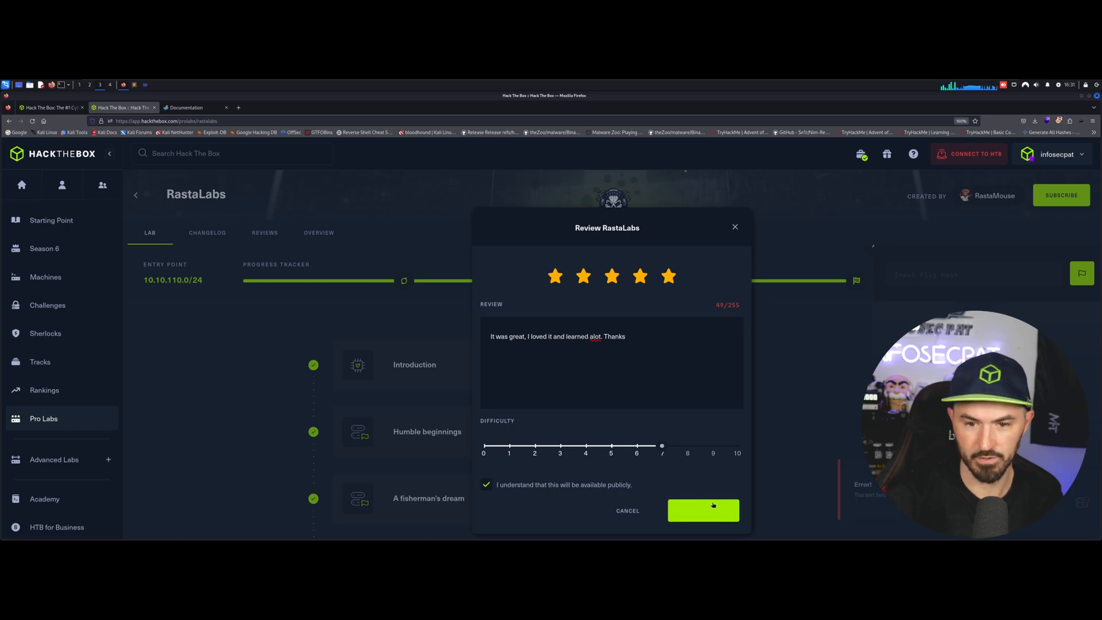
pyautogui.click(703, 511)
pyautogui.write(' for all the great work that went in')
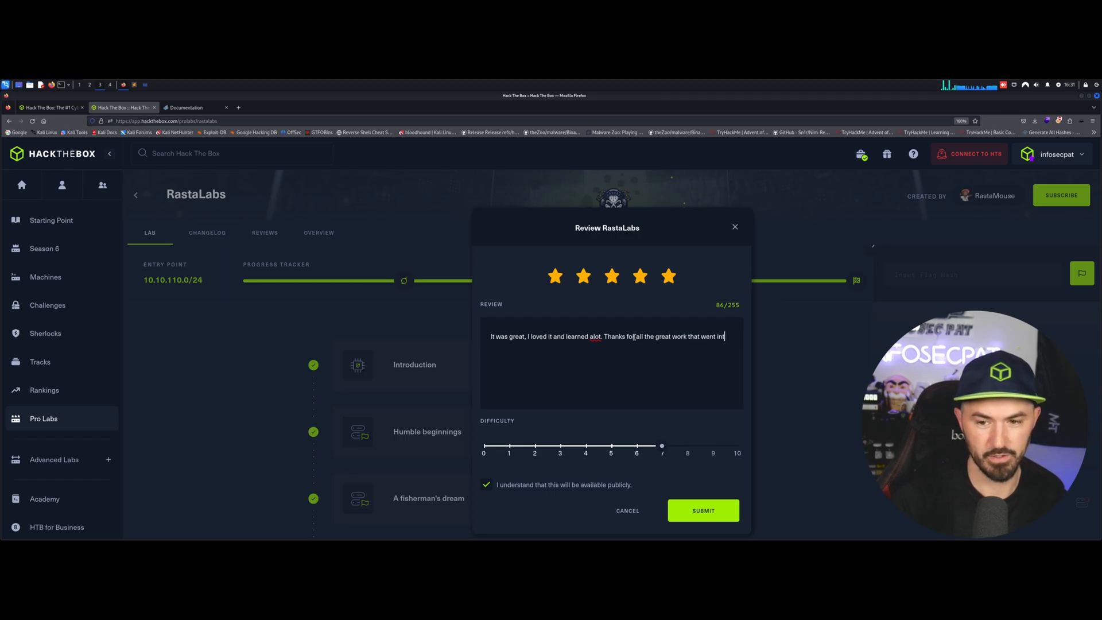
pyautogui.write('this lab.')
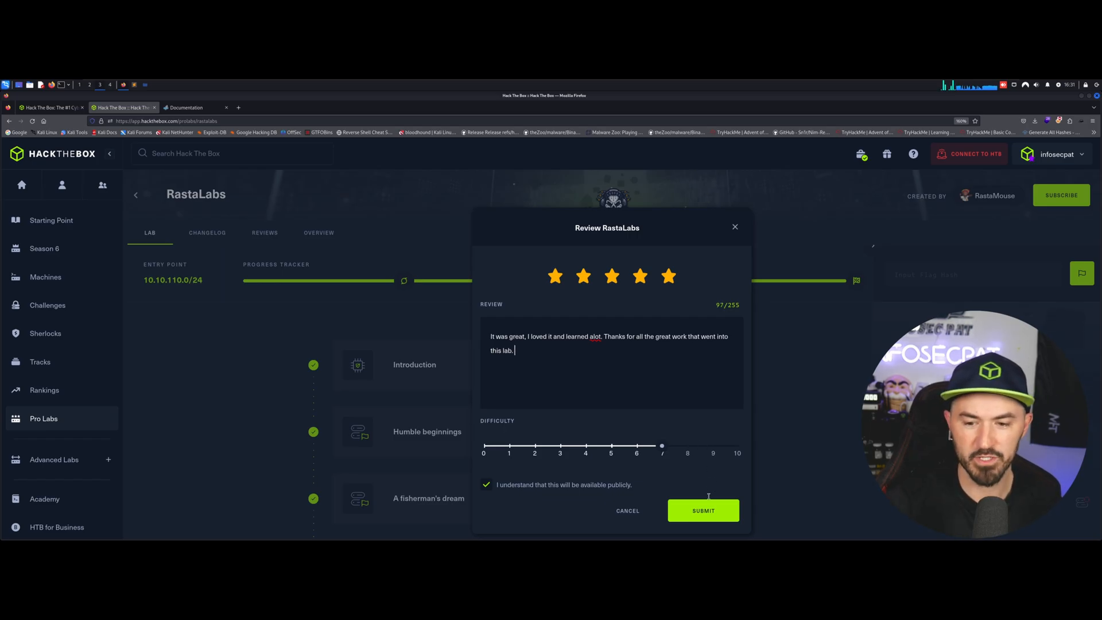
pyautogui.click(703, 511)
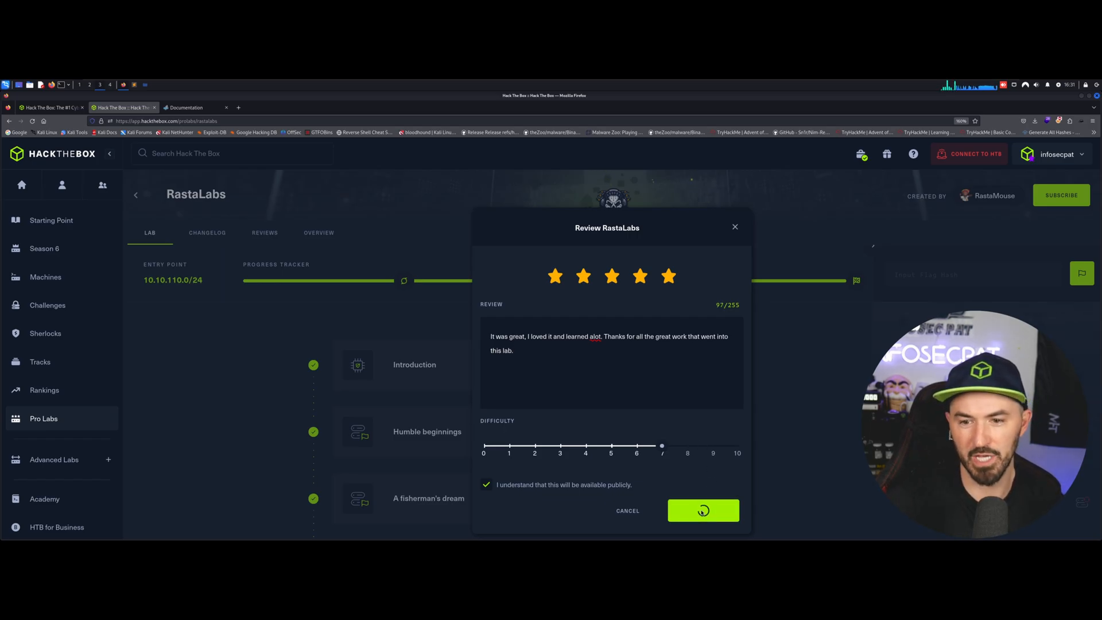
pyautogui.click(703, 510)
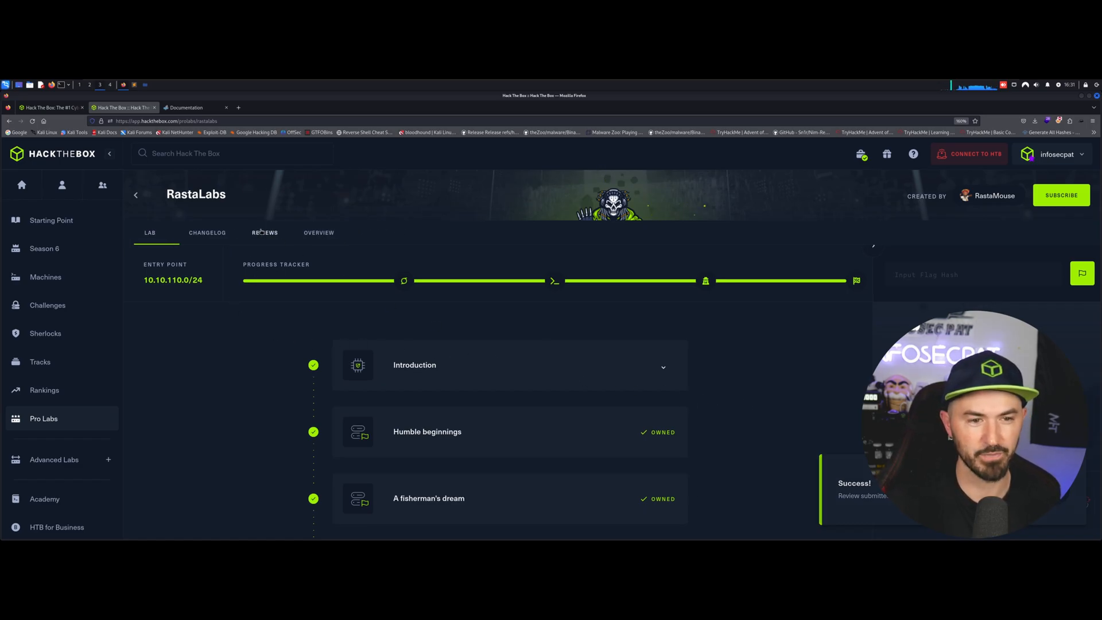
# View the Reviews tab and scroll to the new five-star review dated 18th August 2024
pyautogui.click(264, 233)
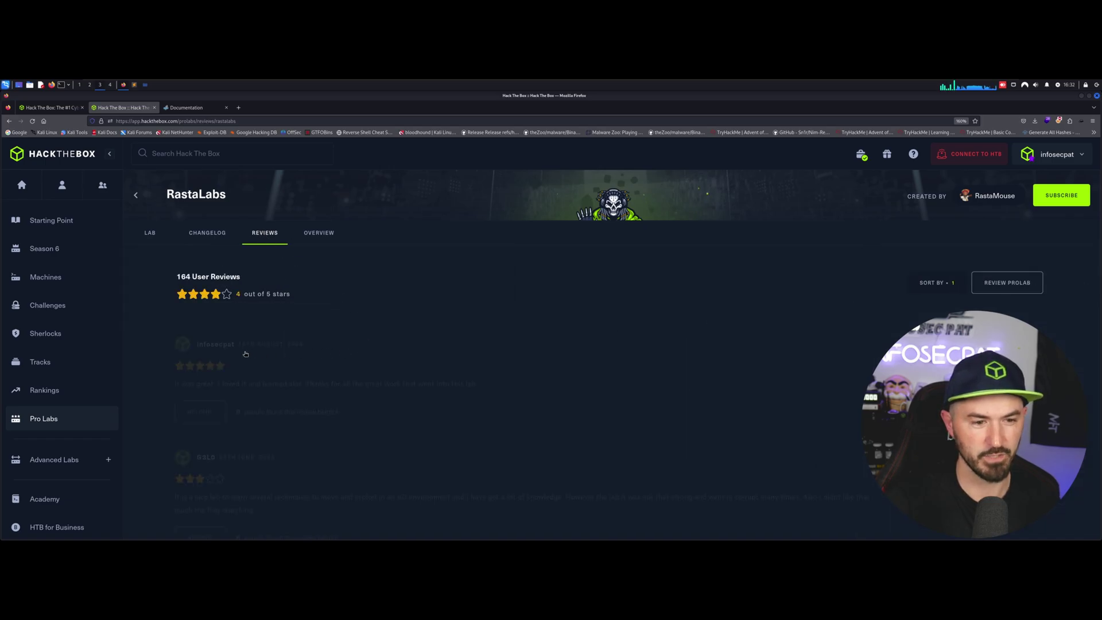
pyautogui.moveTo(285, 367)
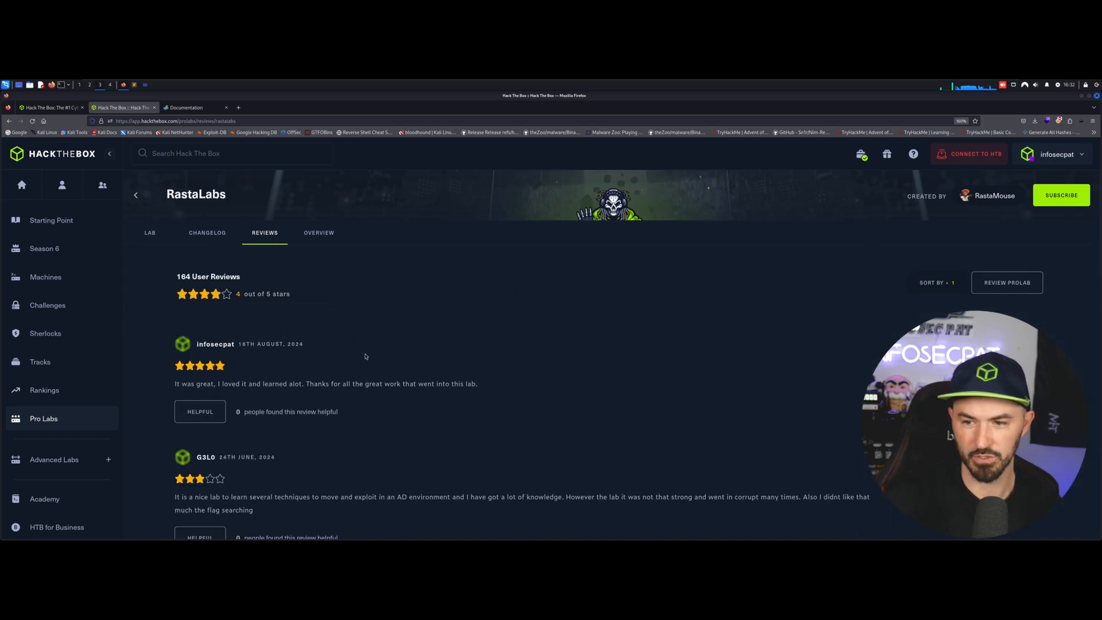
pyautogui.scroll(-3)
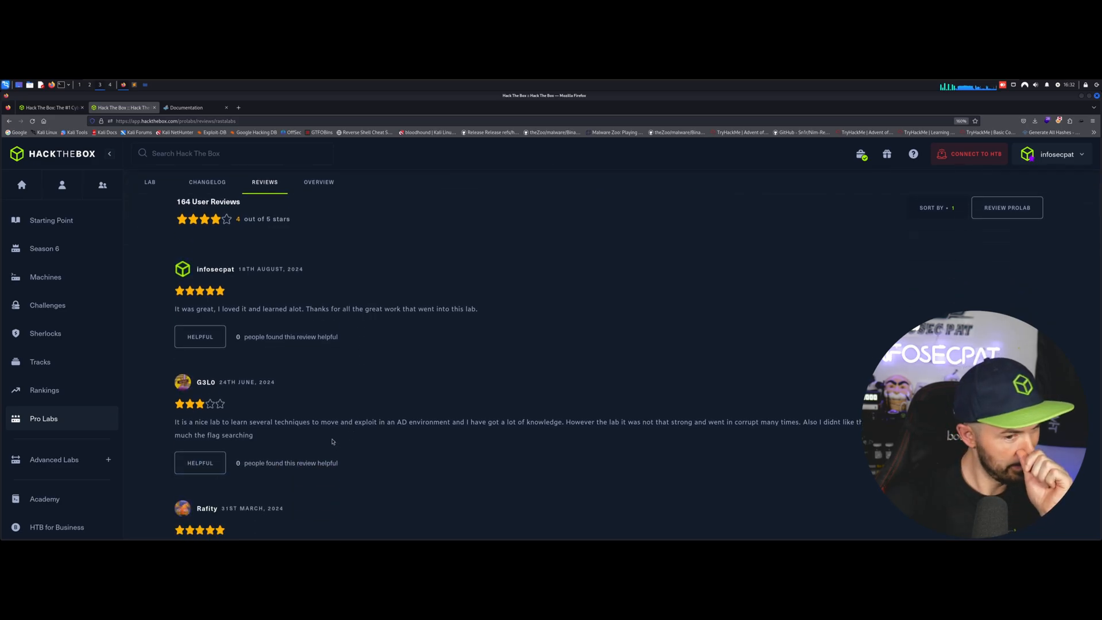
pyautogui.scroll(-3)
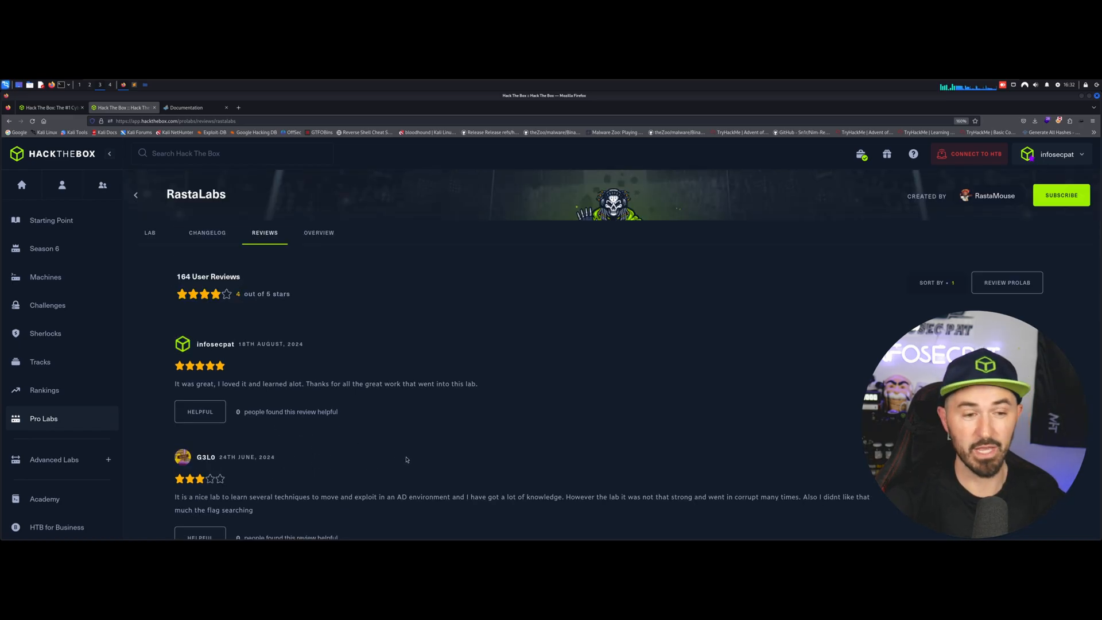
pyautogui.click(318, 233)
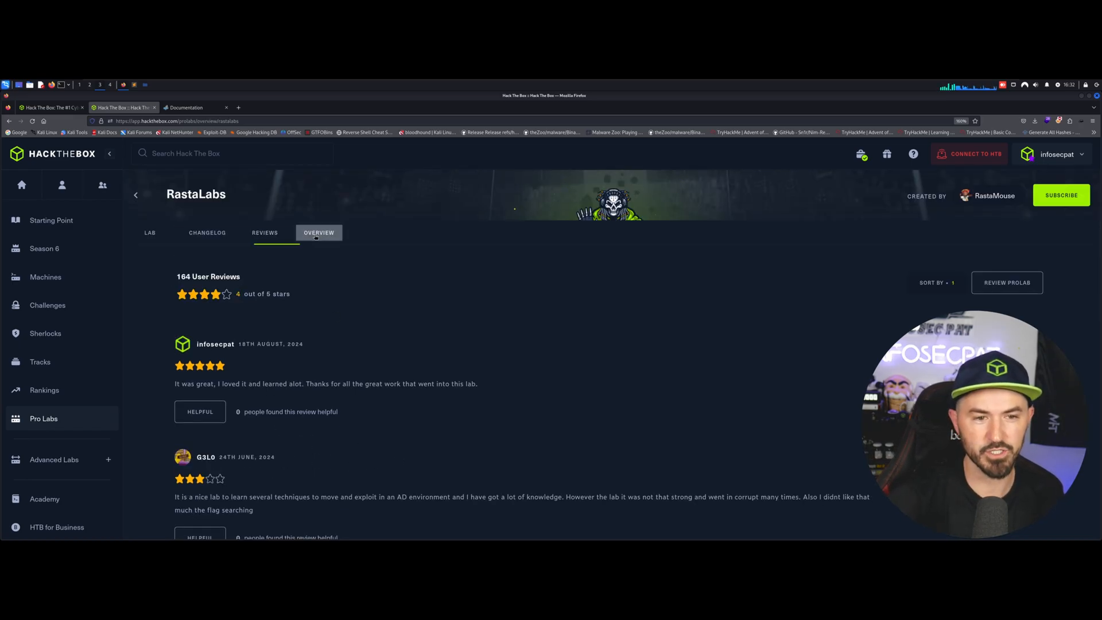
# Scroll the RastaLabs overview past the 15 machines, 22 flags stats to the company description
pyautogui.click(319, 232)
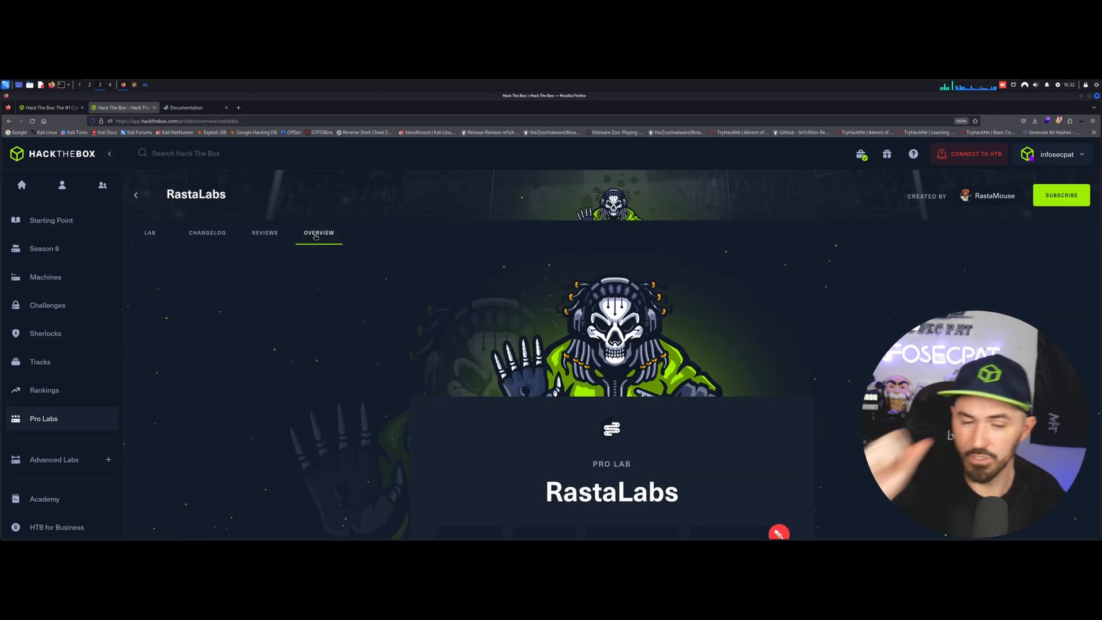
pyautogui.scroll(-3)
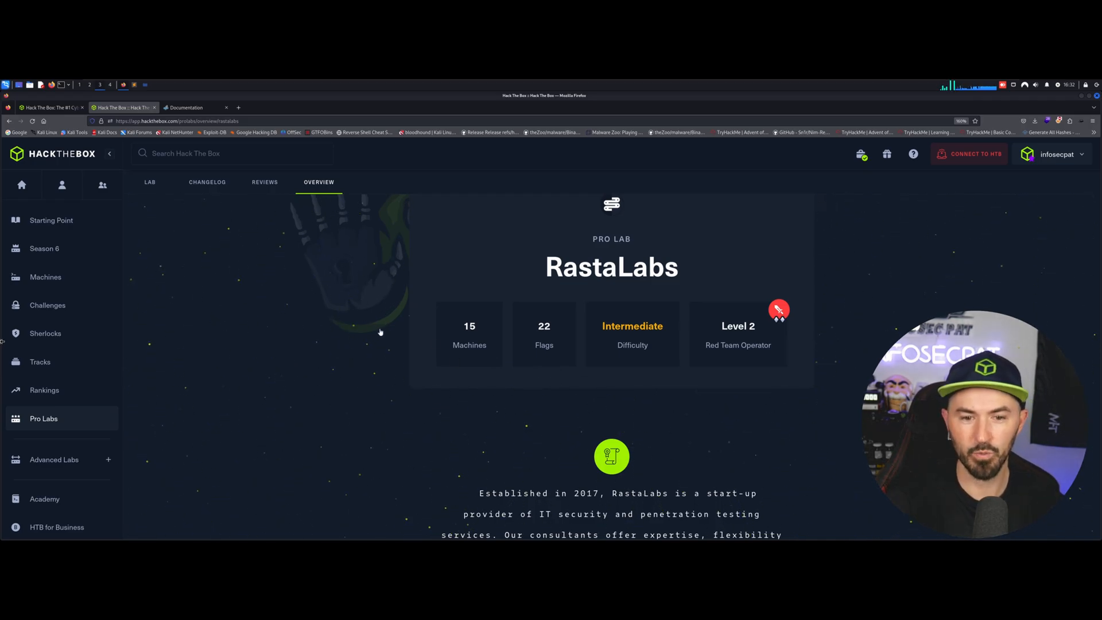
pyautogui.moveTo(549, 347)
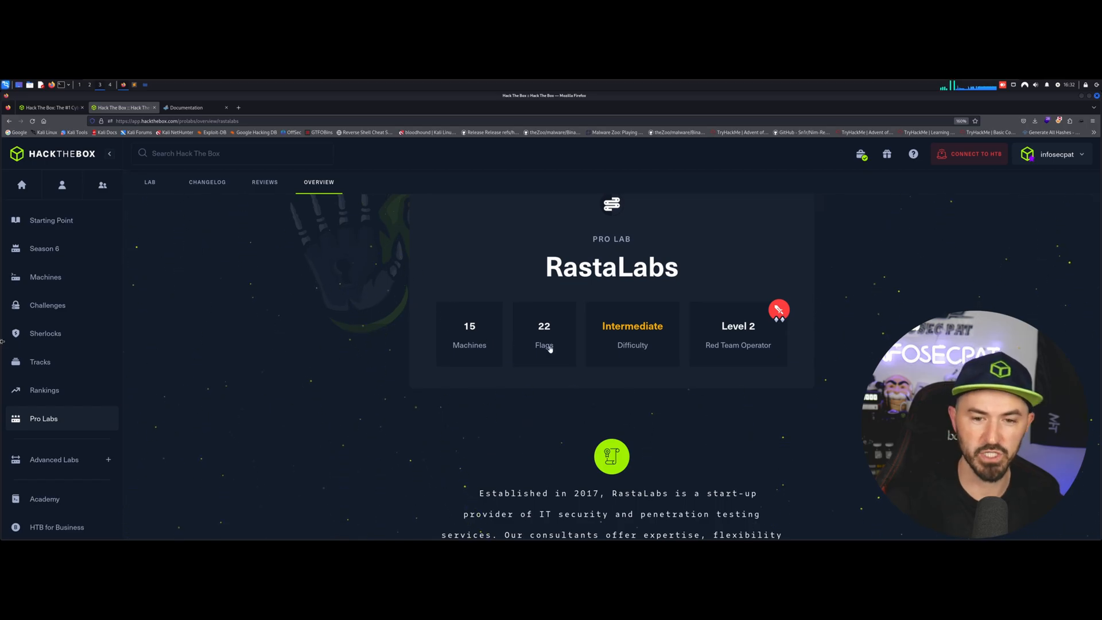
pyautogui.moveTo(718, 353)
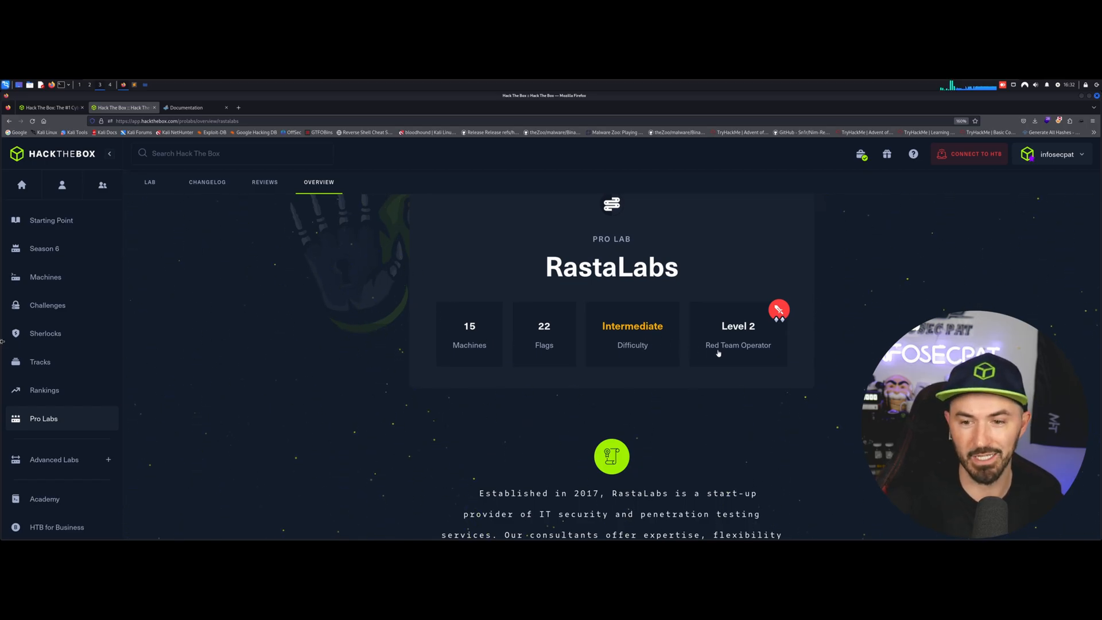
pyautogui.moveTo(371, 393)
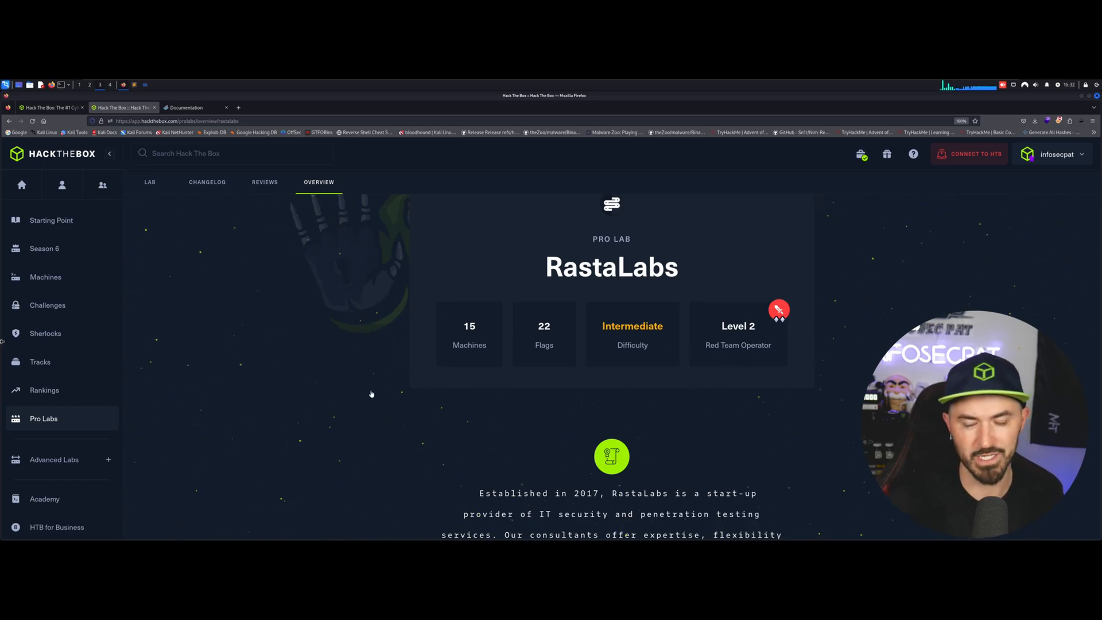
pyautogui.scroll(-3)
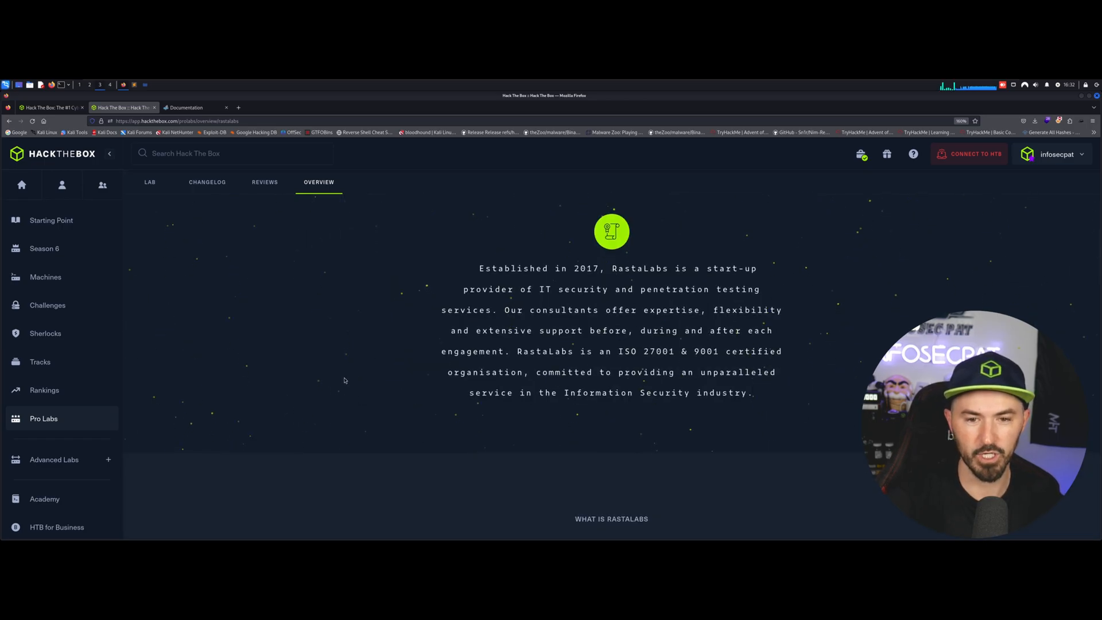
# Scroll past 'Discover what Red Teaming means in action!' and the Level 2 Red Team Operator card
pyautogui.scroll(-3)
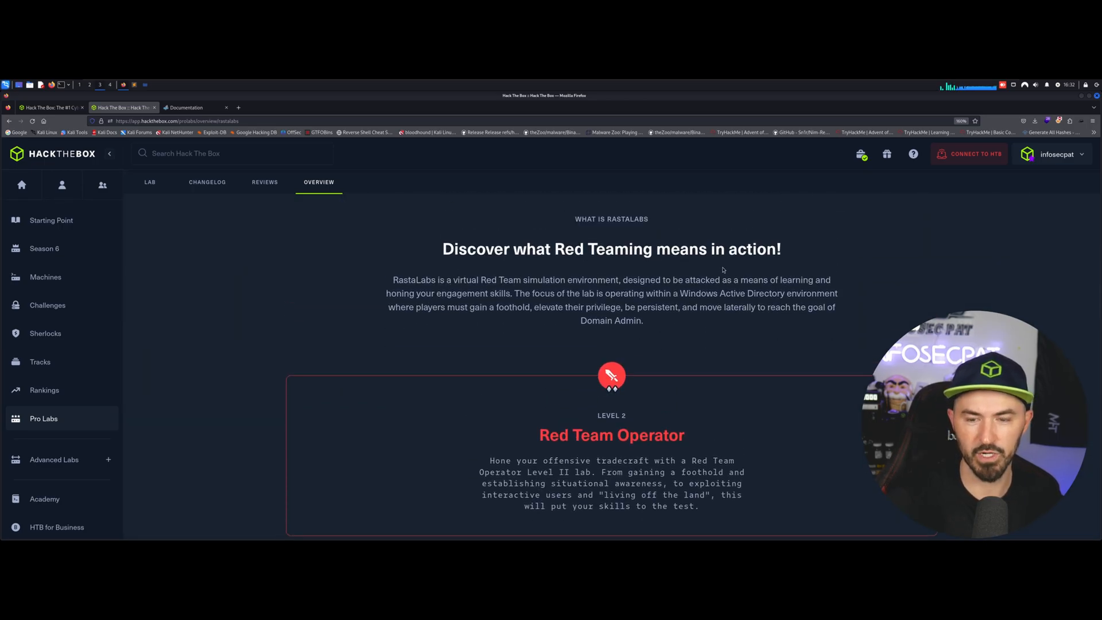
pyautogui.moveTo(312, 315)
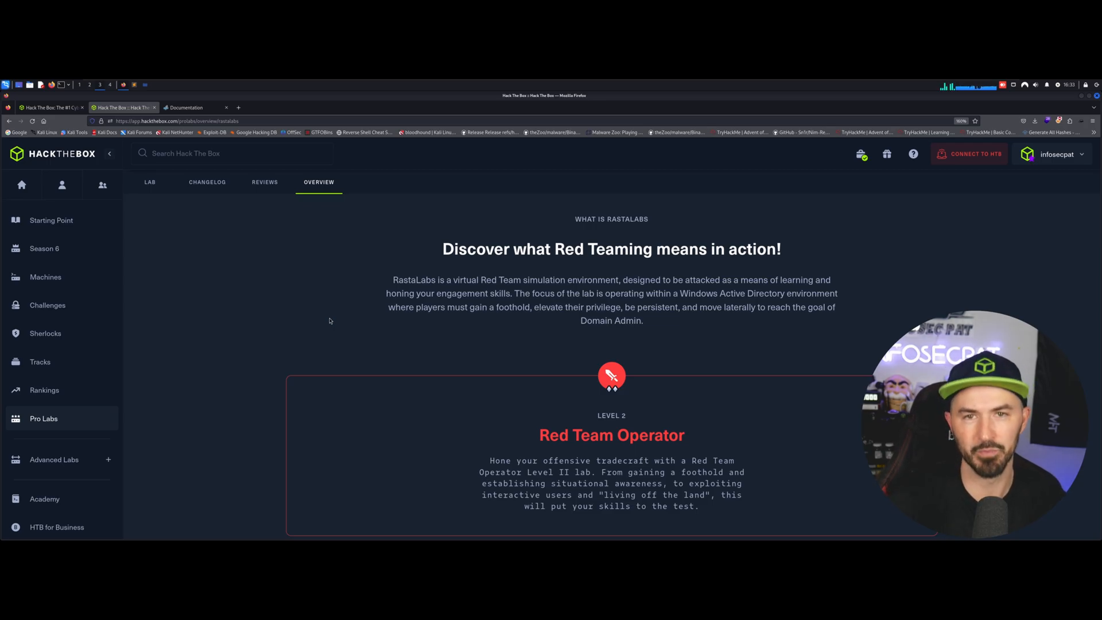
pyautogui.scroll(-3)
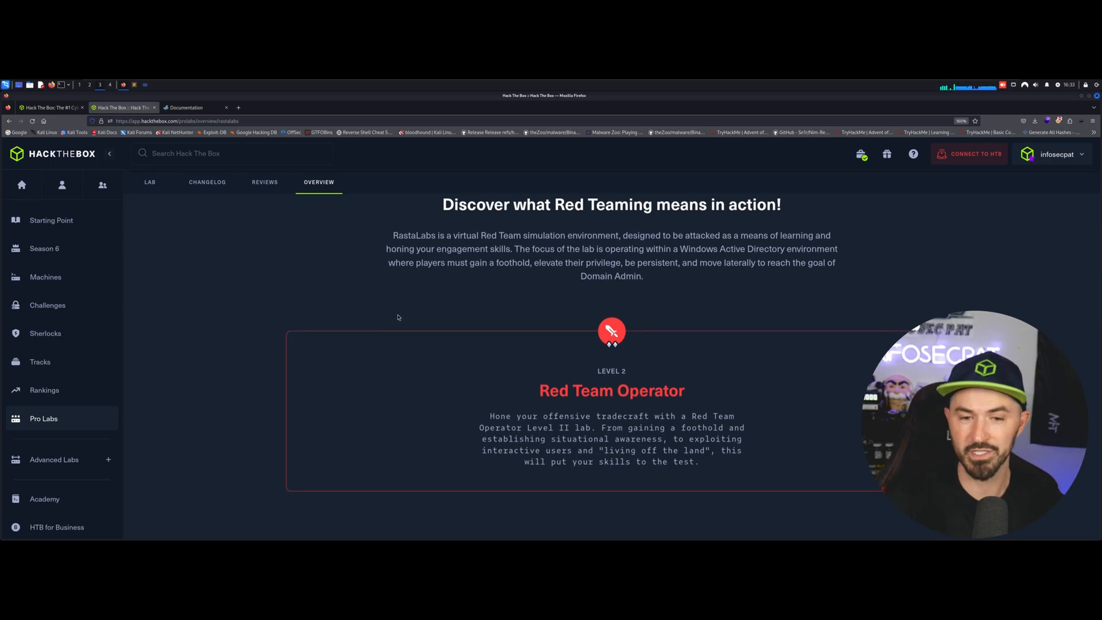
pyautogui.scroll(-3)
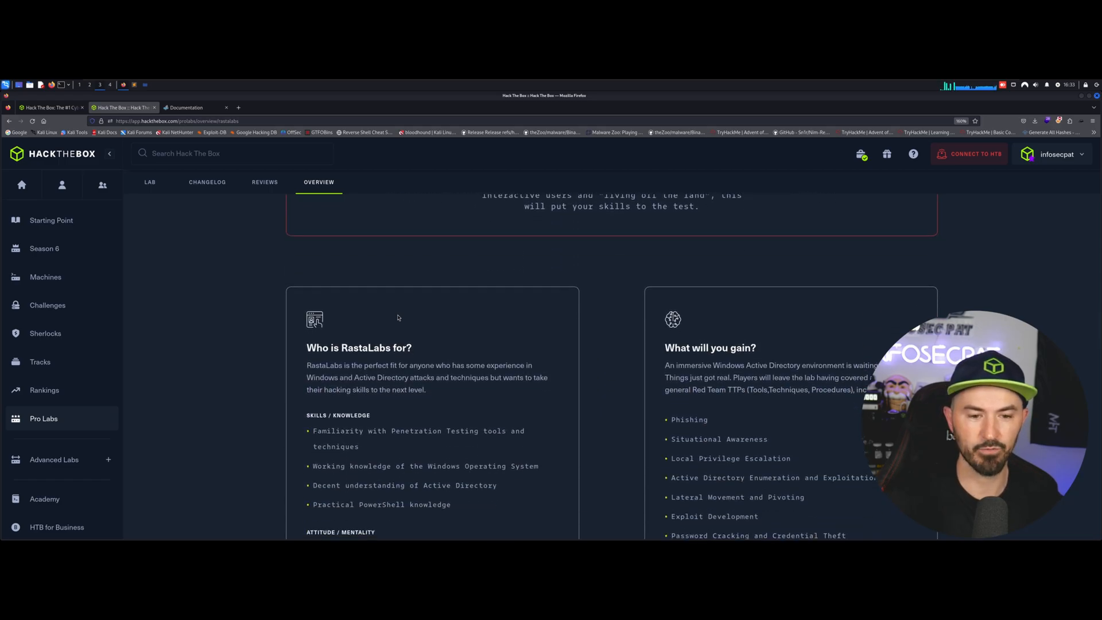
# Scroll through the 'Who is RastaLabs for?' and 'What will you gain?' lists
pyautogui.scroll(-3)
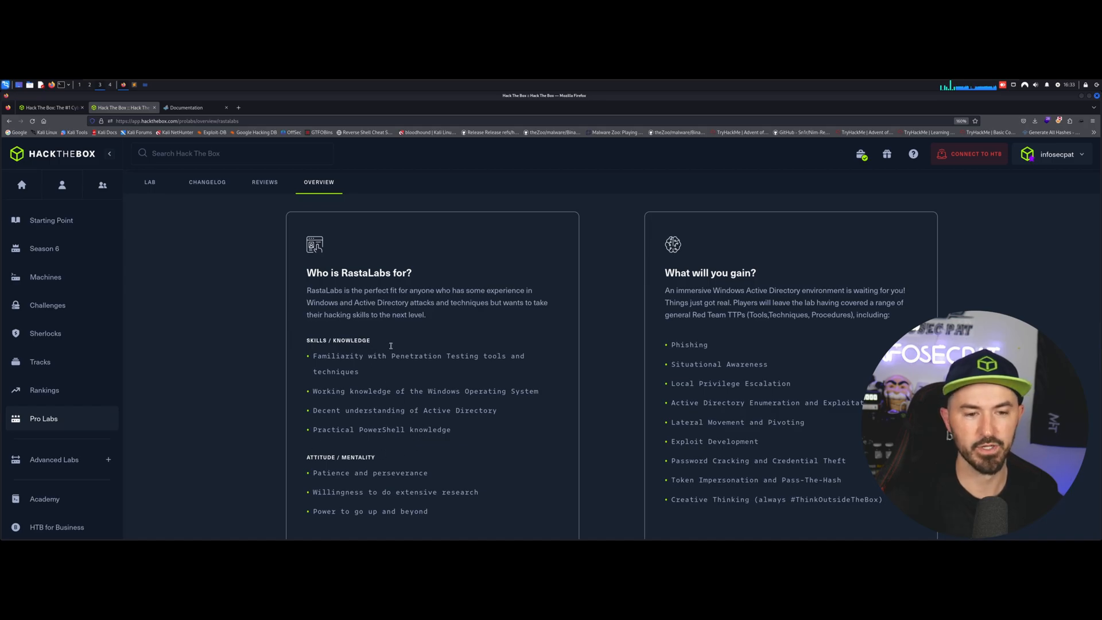
pyautogui.moveTo(443, 332)
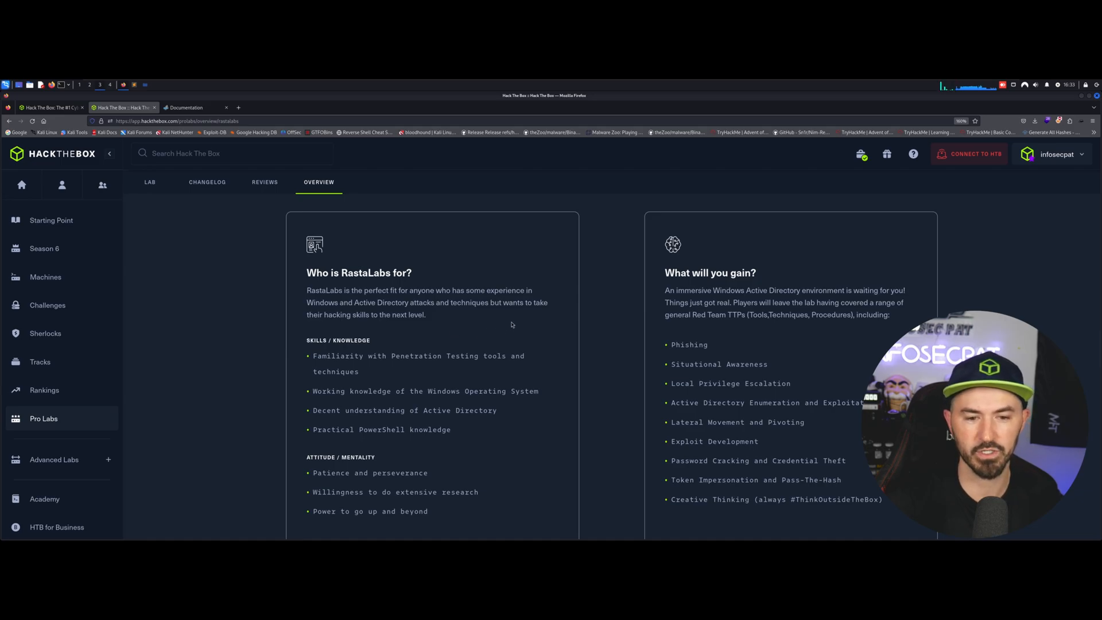
pyautogui.moveTo(506, 323)
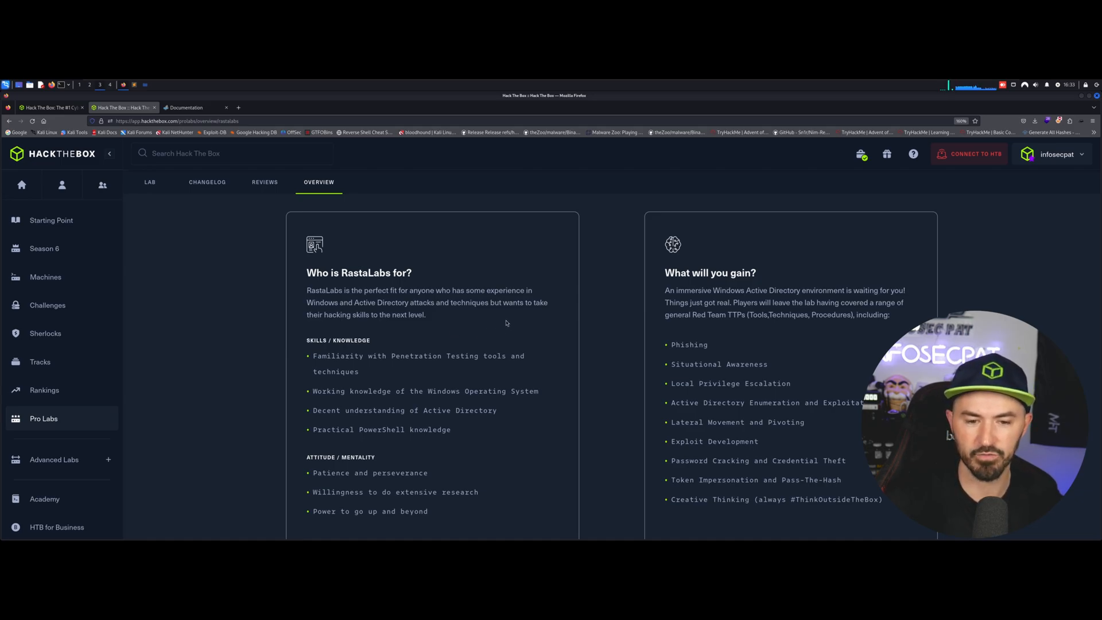
pyautogui.scroll(-3)
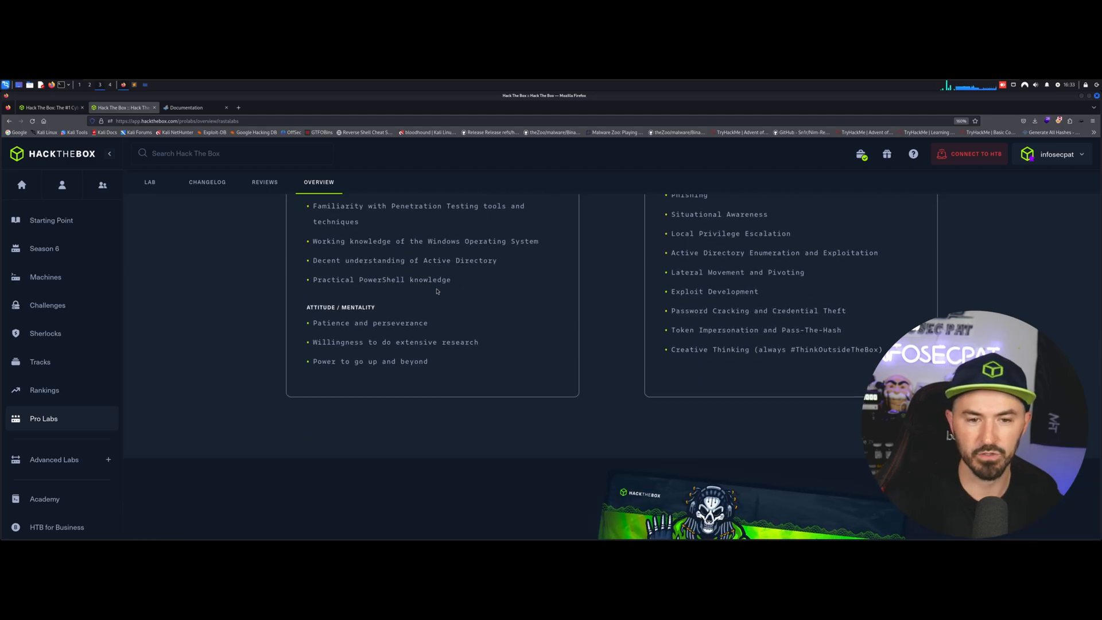
pyautogui.moveTo(488, 349)
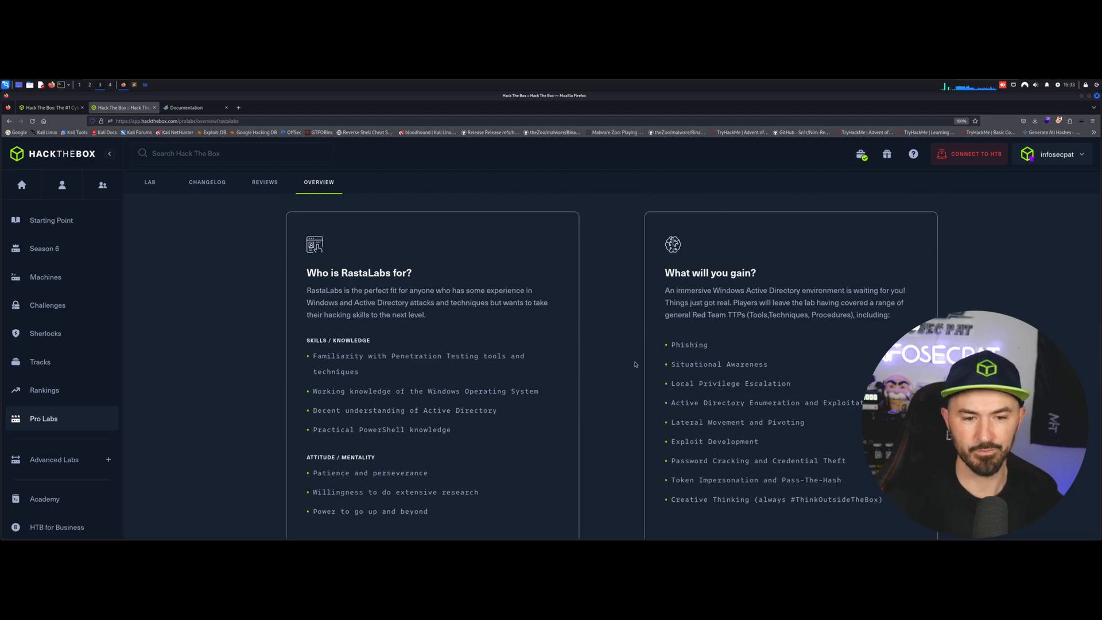
pyautogui.scroll(-3)
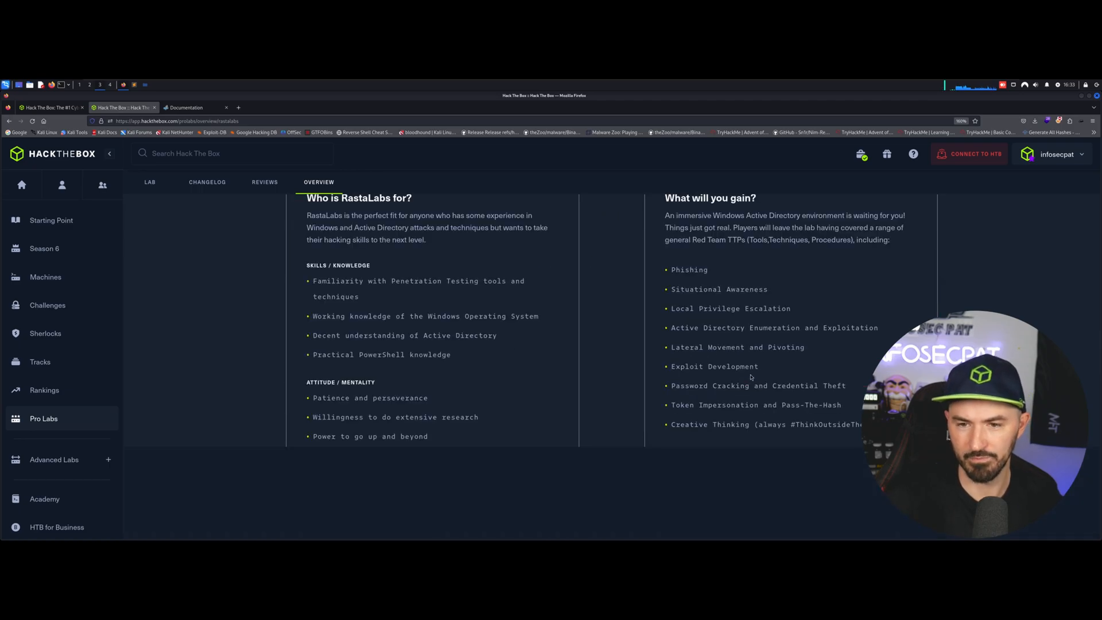
pyautogui.scroll(3)
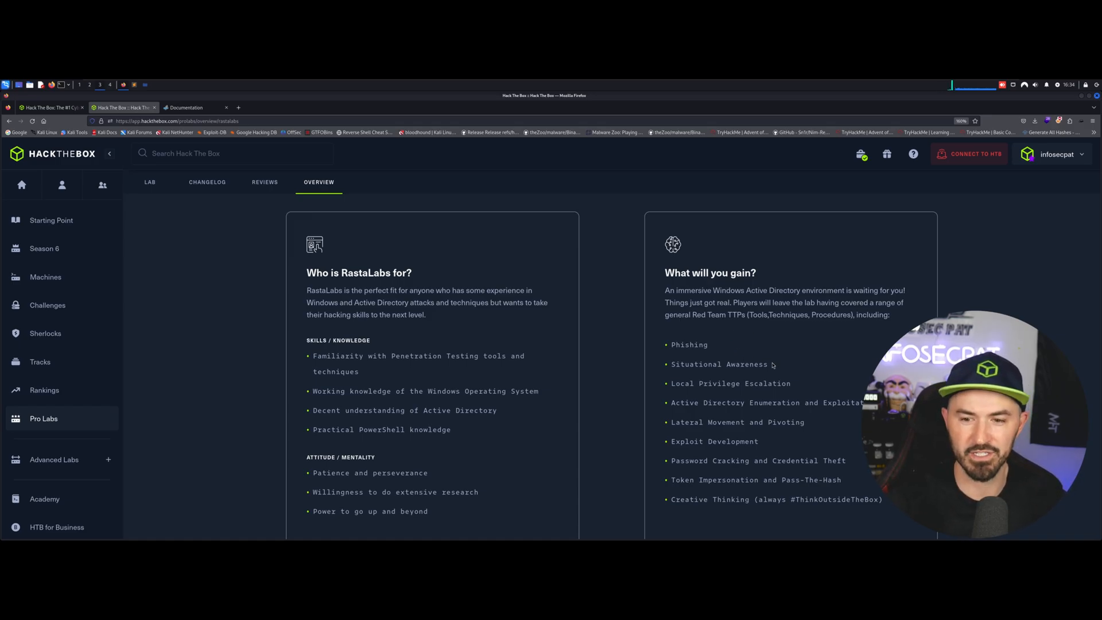
pyautogui.moveTo(702, 437)
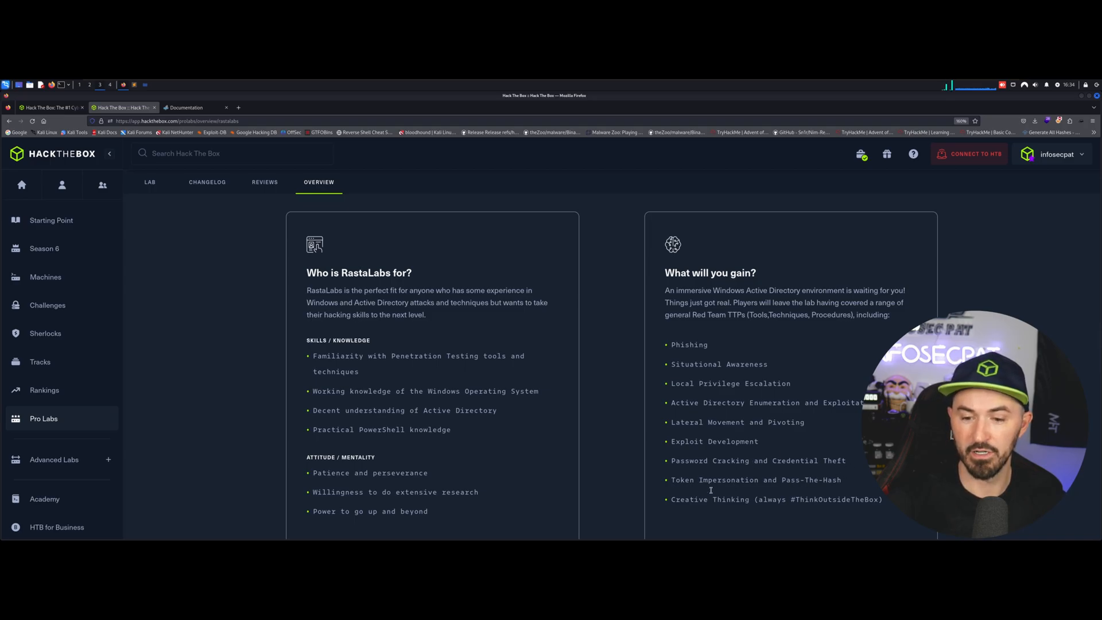
# Scroll on to the 4.7-star rating from 831 players and the community section
pyautogui.scroll(-3)
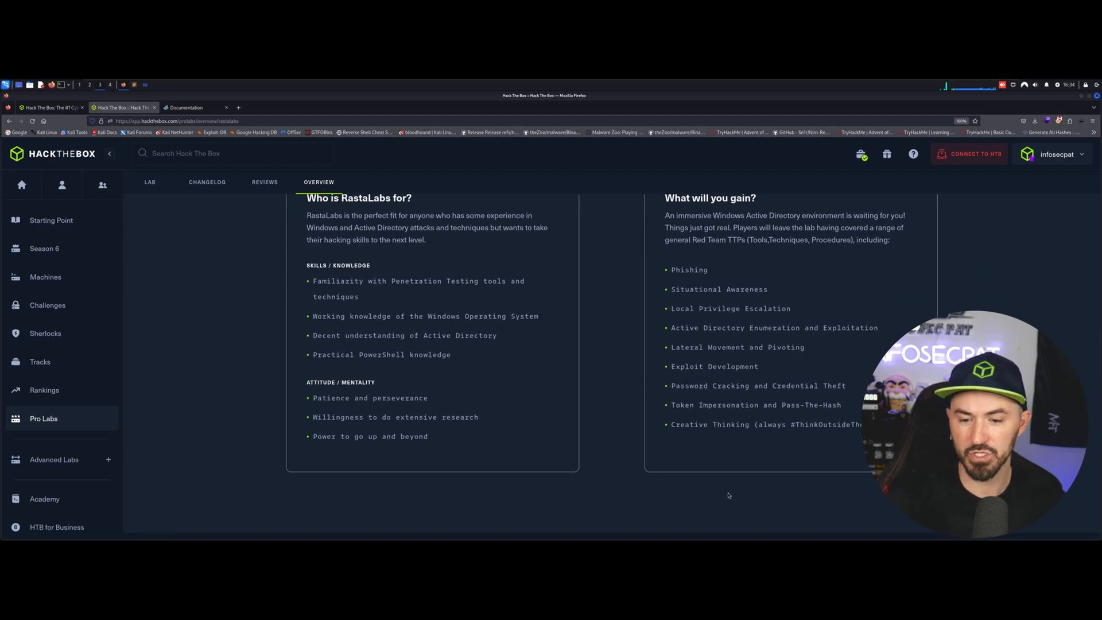
pyautogui.scroll(-3)
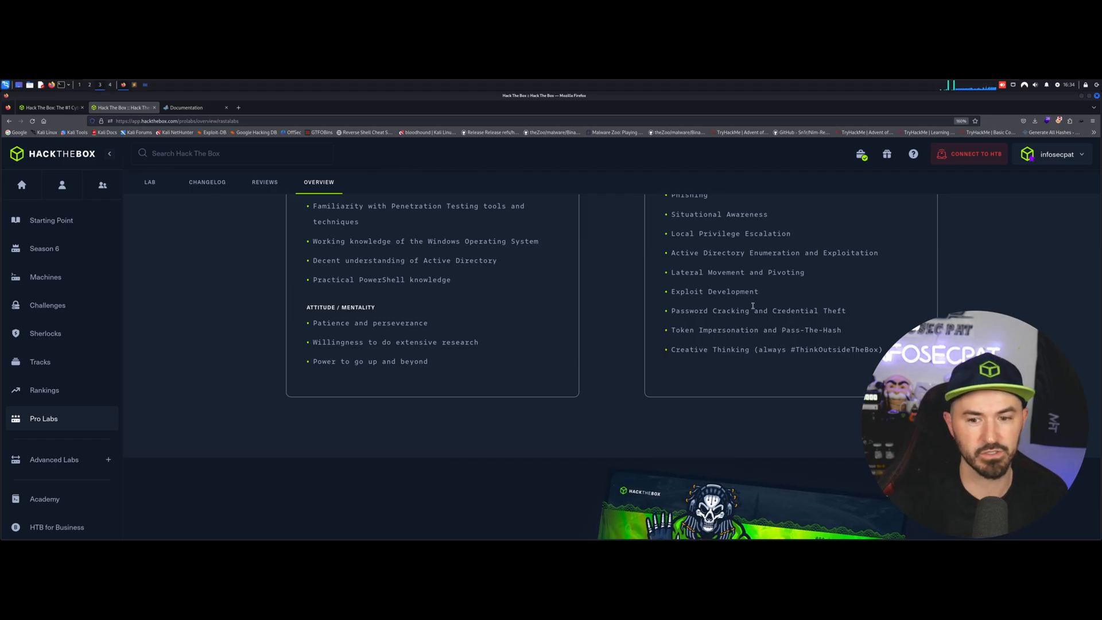
pyautogui.scroll(-3)
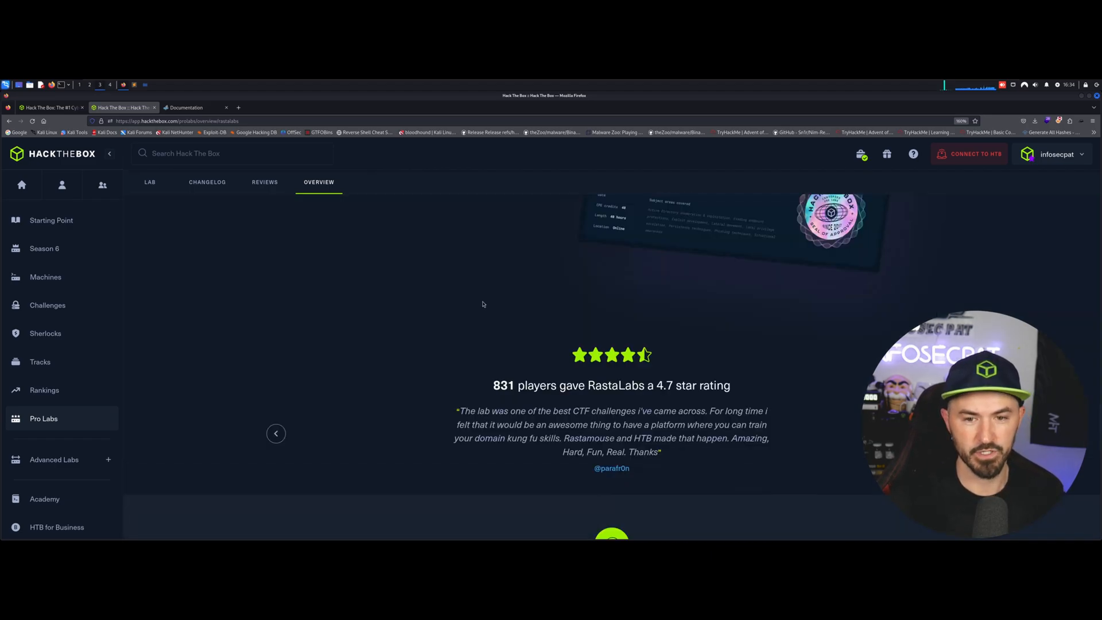
pyautogui.scroll(-3)
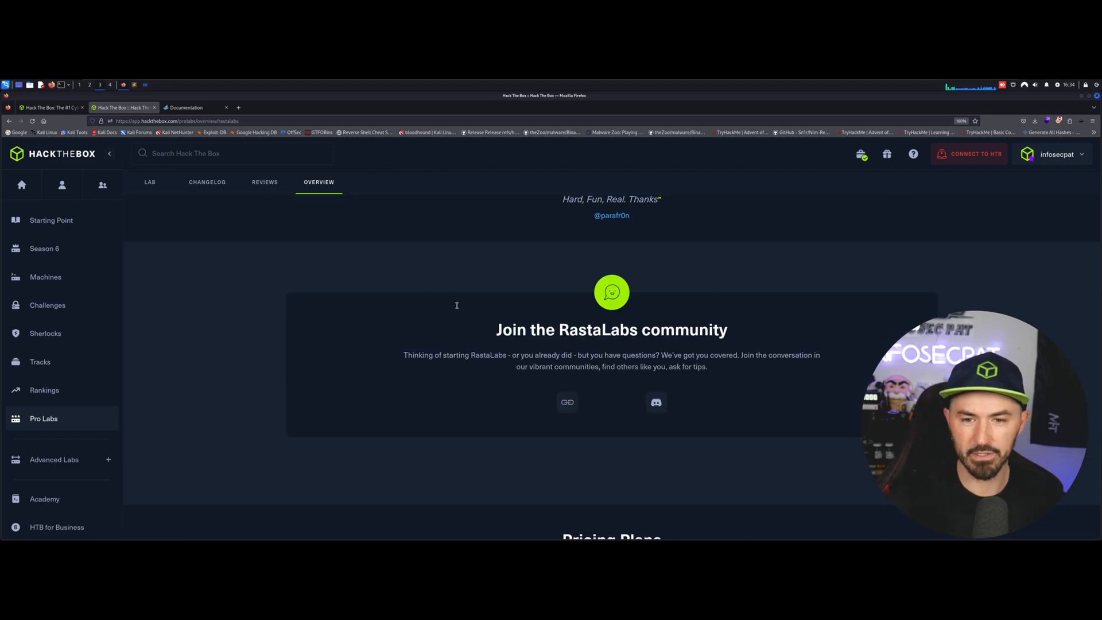